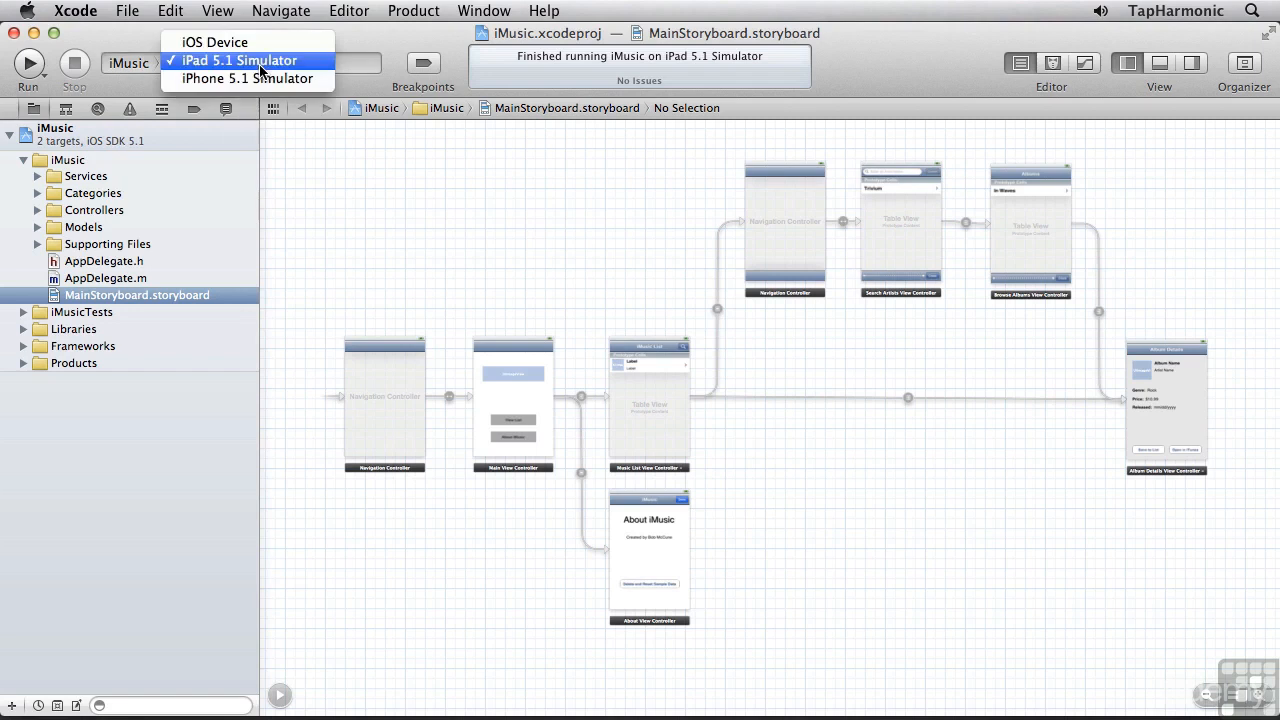
# - Run iMusic on the iPad 5.1 Simulator destination and view its empty music list
pyautogui.click(238, 60)
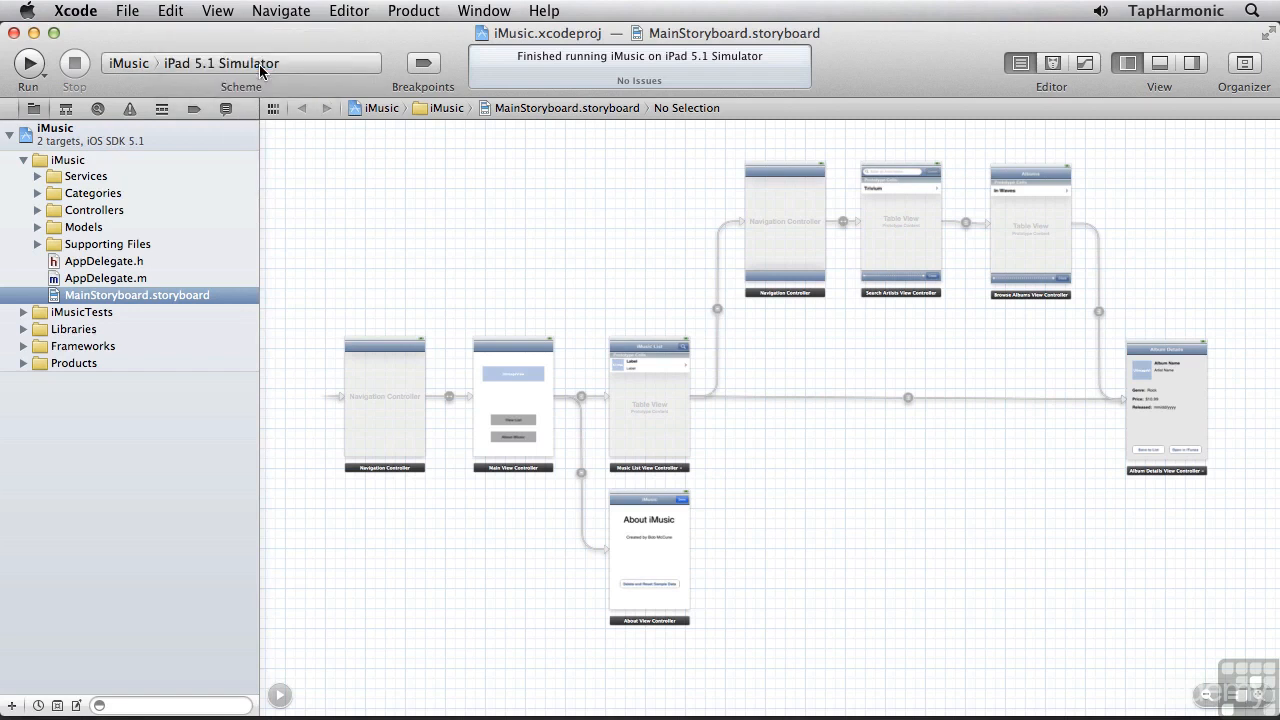
pyautogui.click(28, 62)
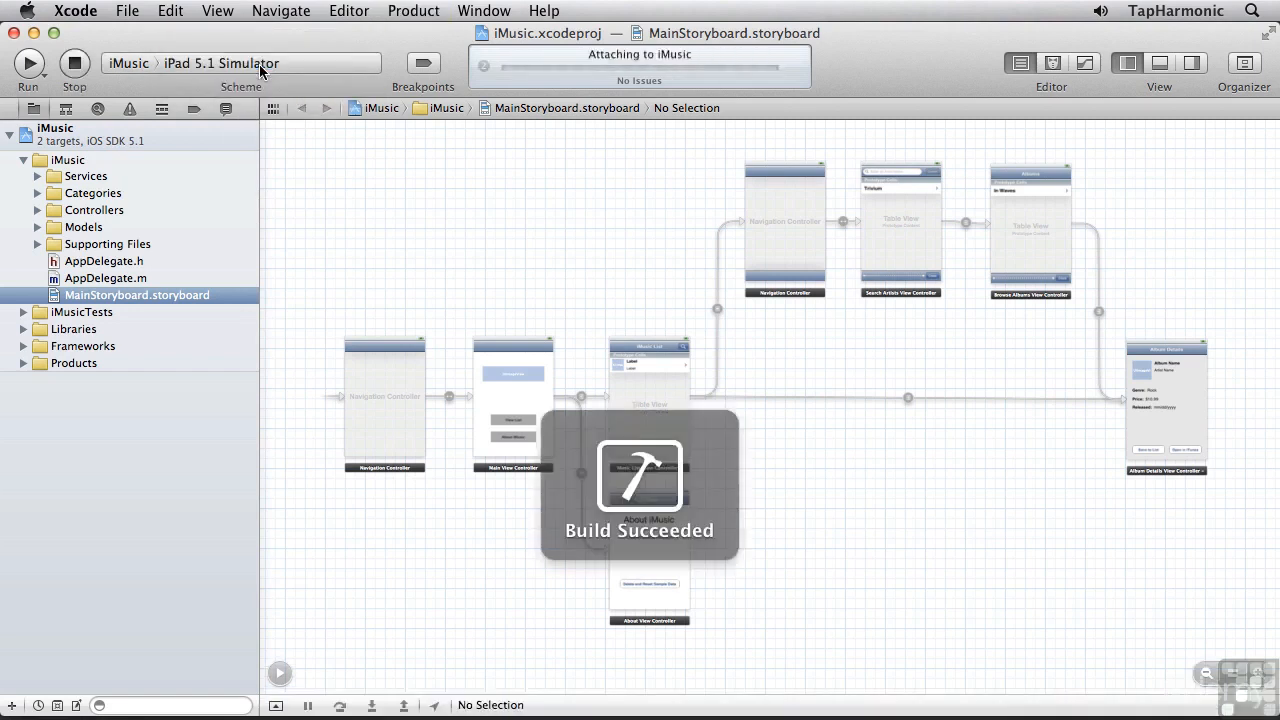
pyautogui.click(28, 62)
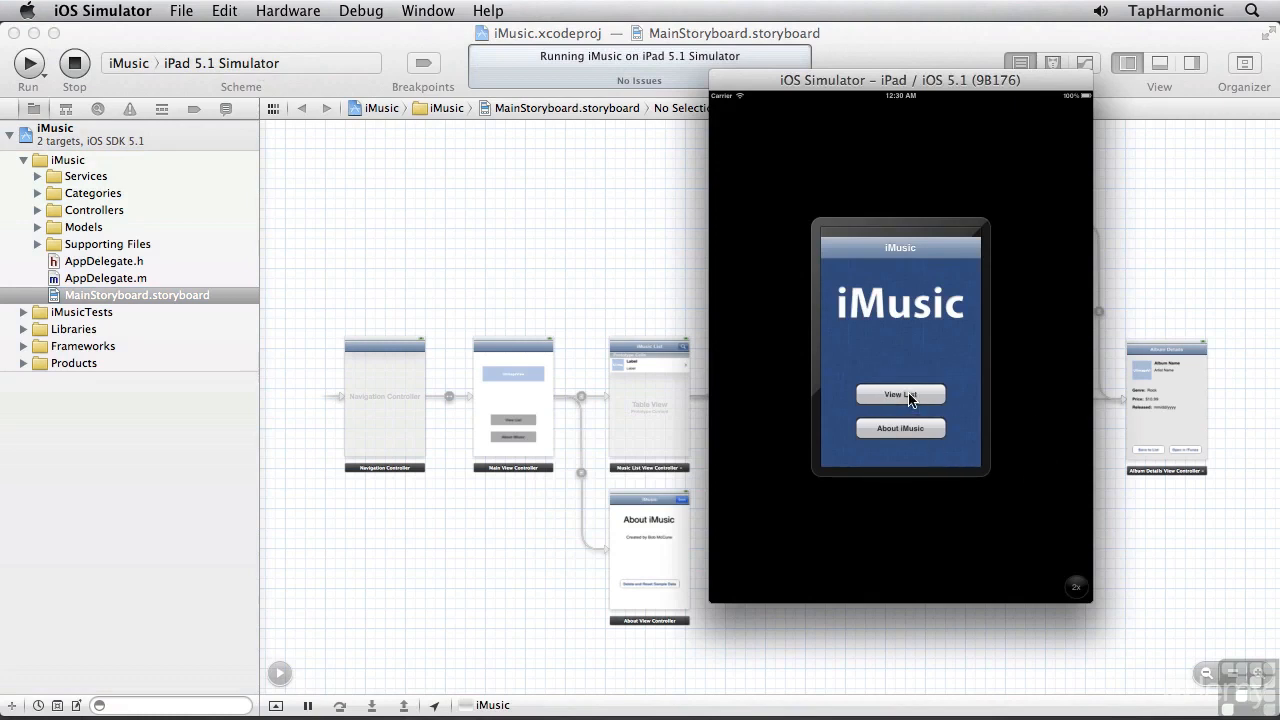
pyautogui.moveTo(844, 252)
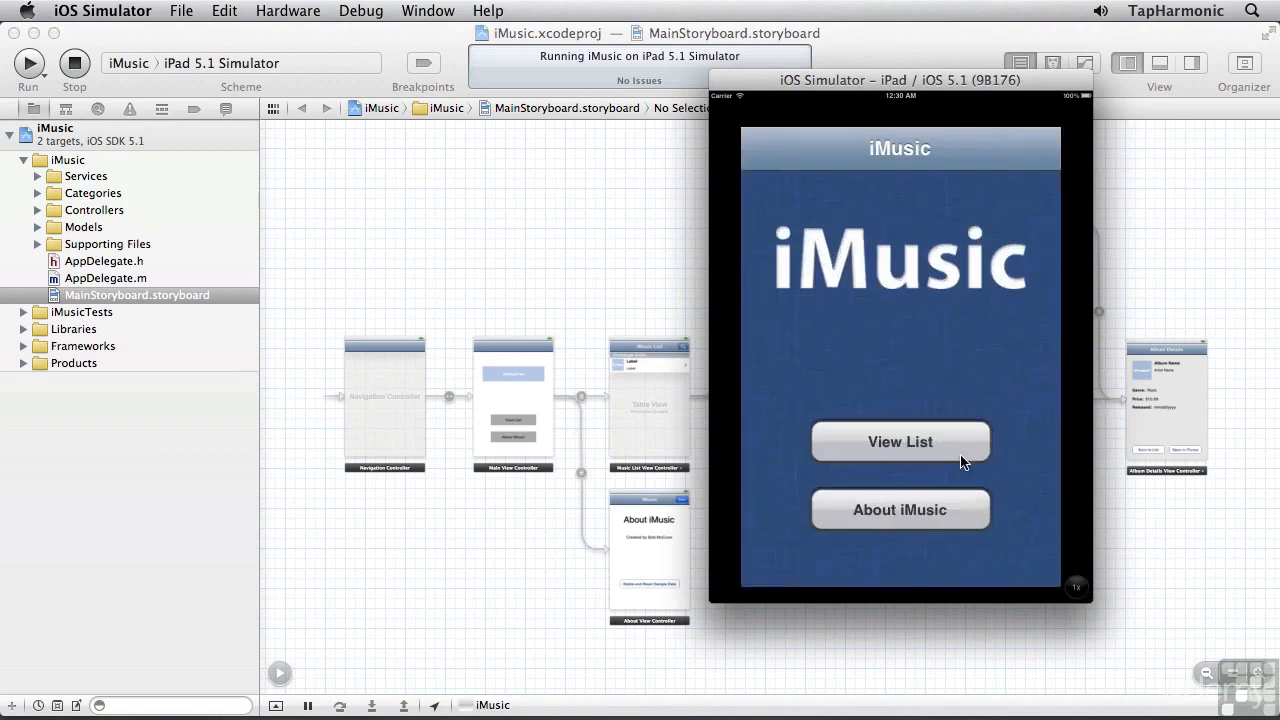
pyautogui.click(900, 442)
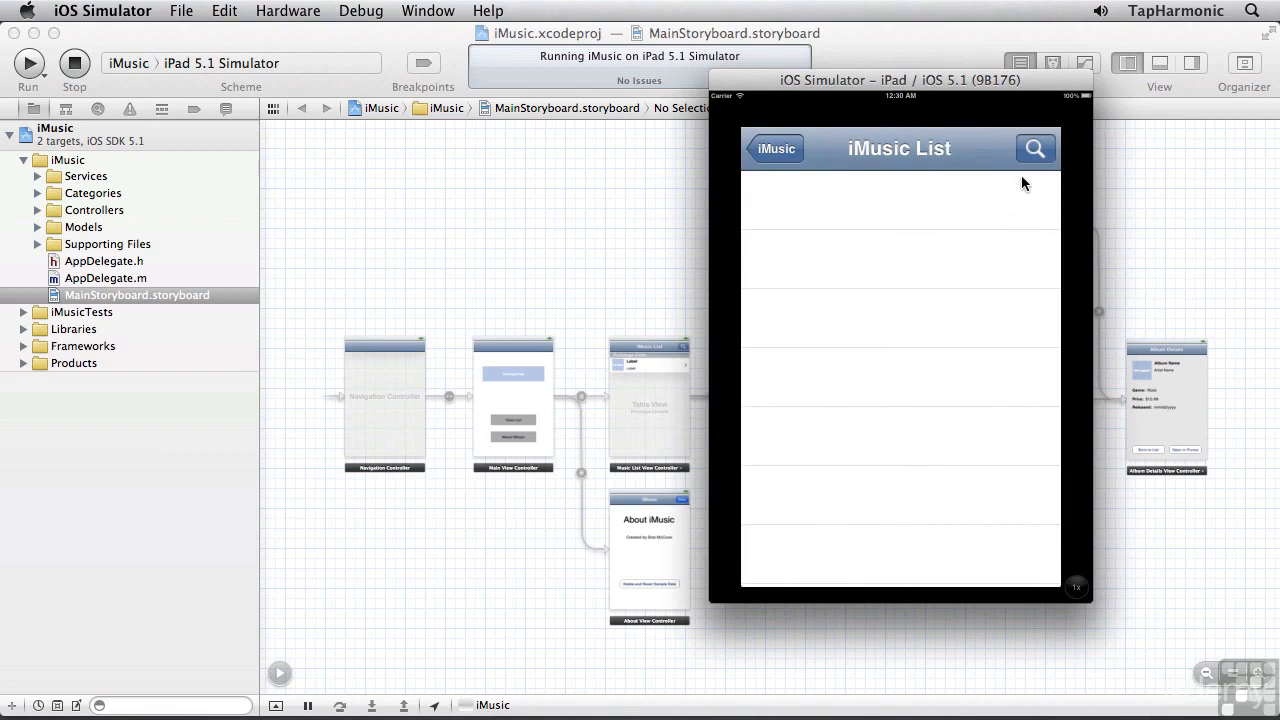
pyautogui.click(776, 148)
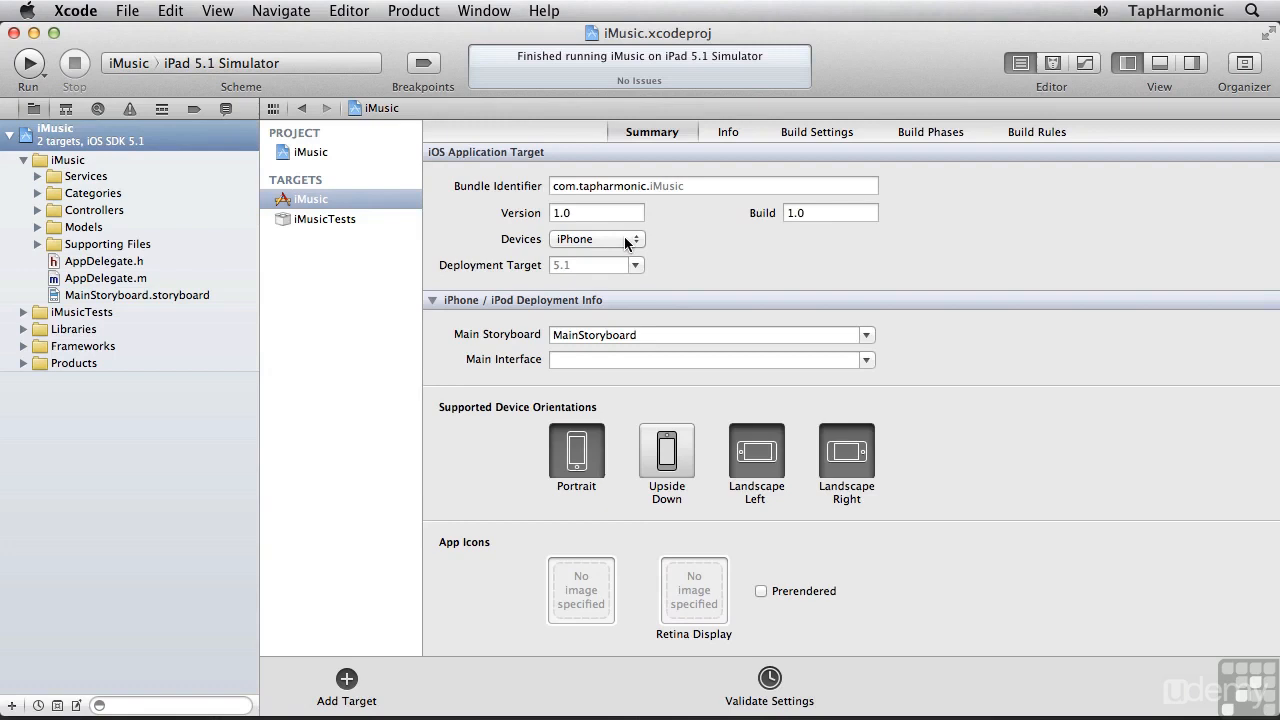
# - Set the iMusic target's Devices to Universal and review the new iPad Deployment Info section
pyautogui.click(596, 240)
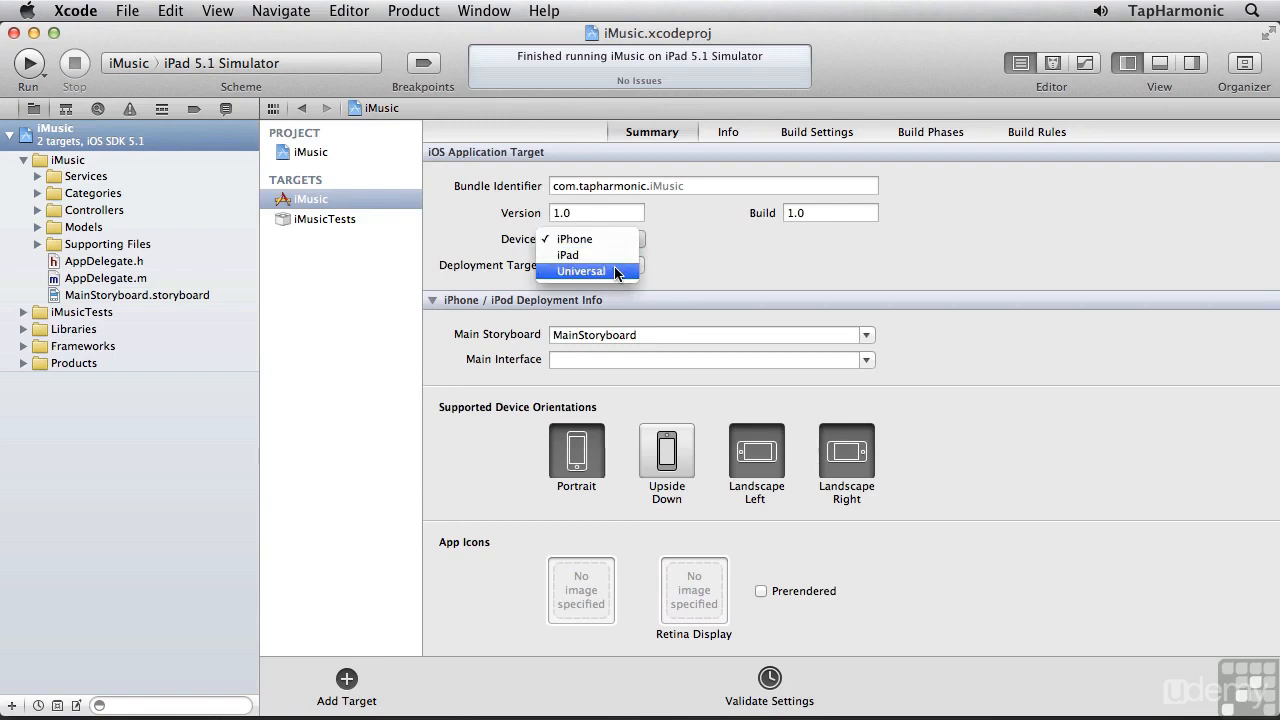
pyautogui.click(580, 272)
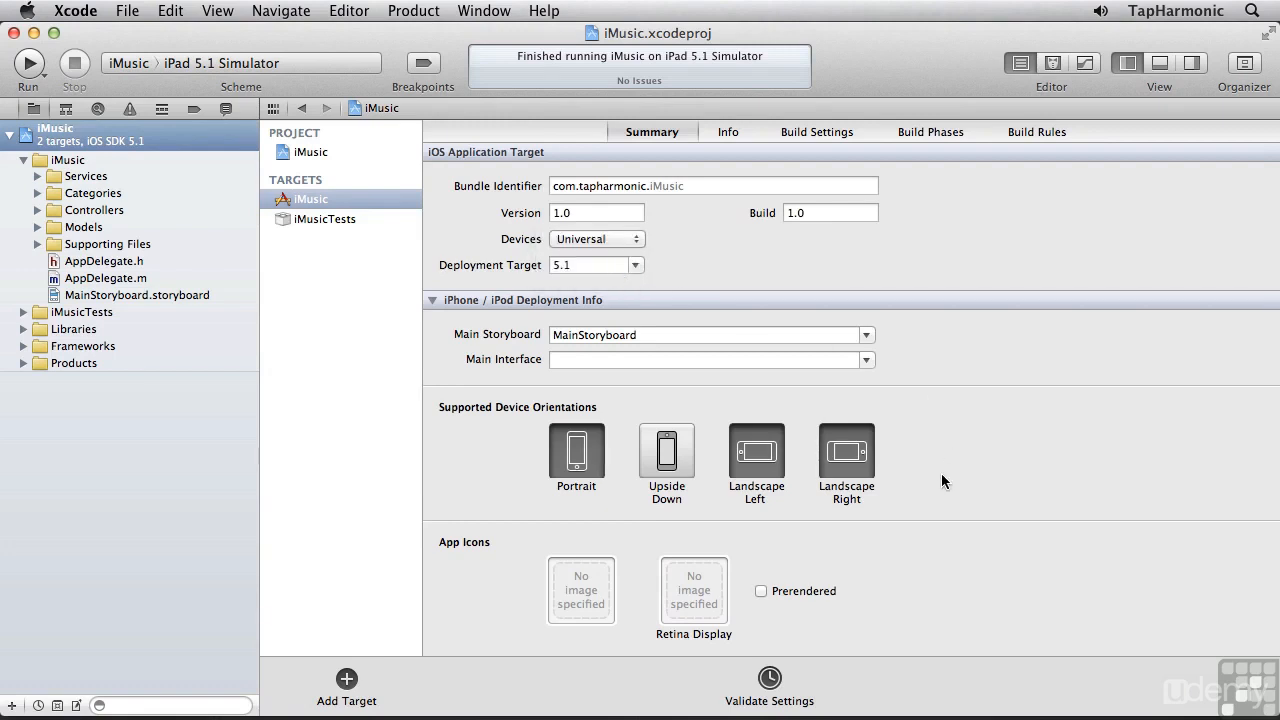
pyautogui.scroll(-3)
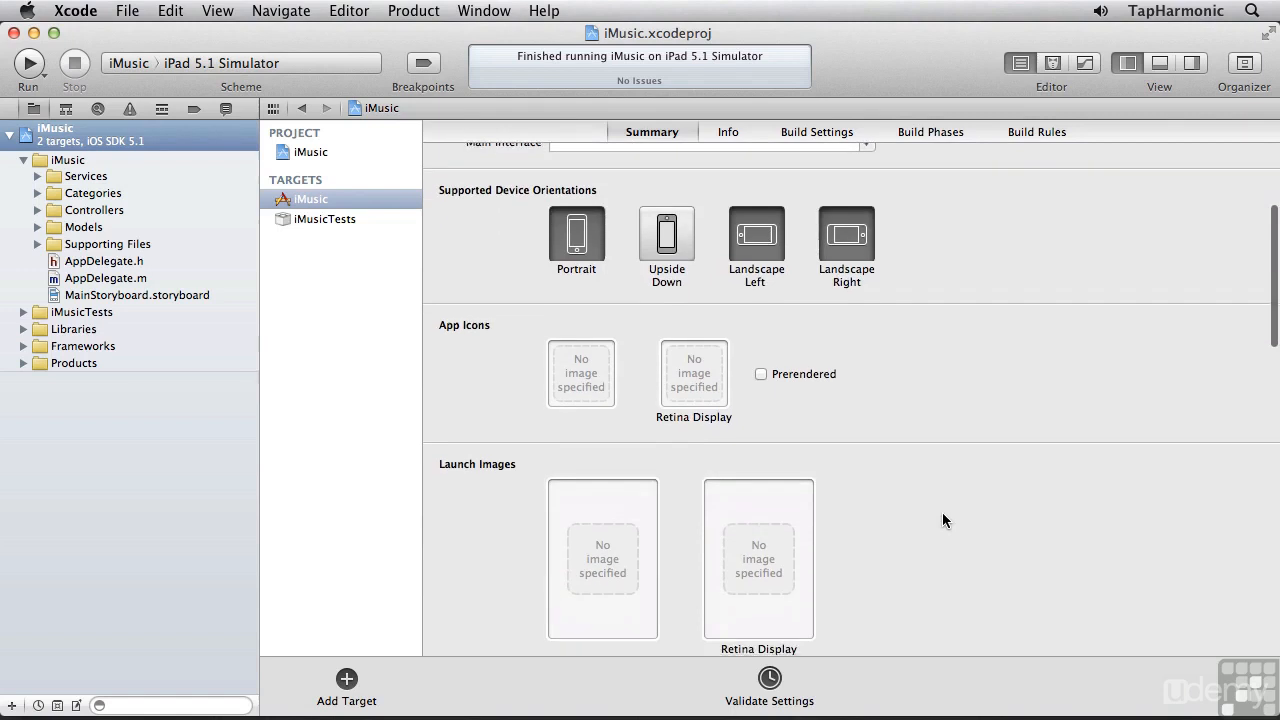
pyautogui.scroll(3)
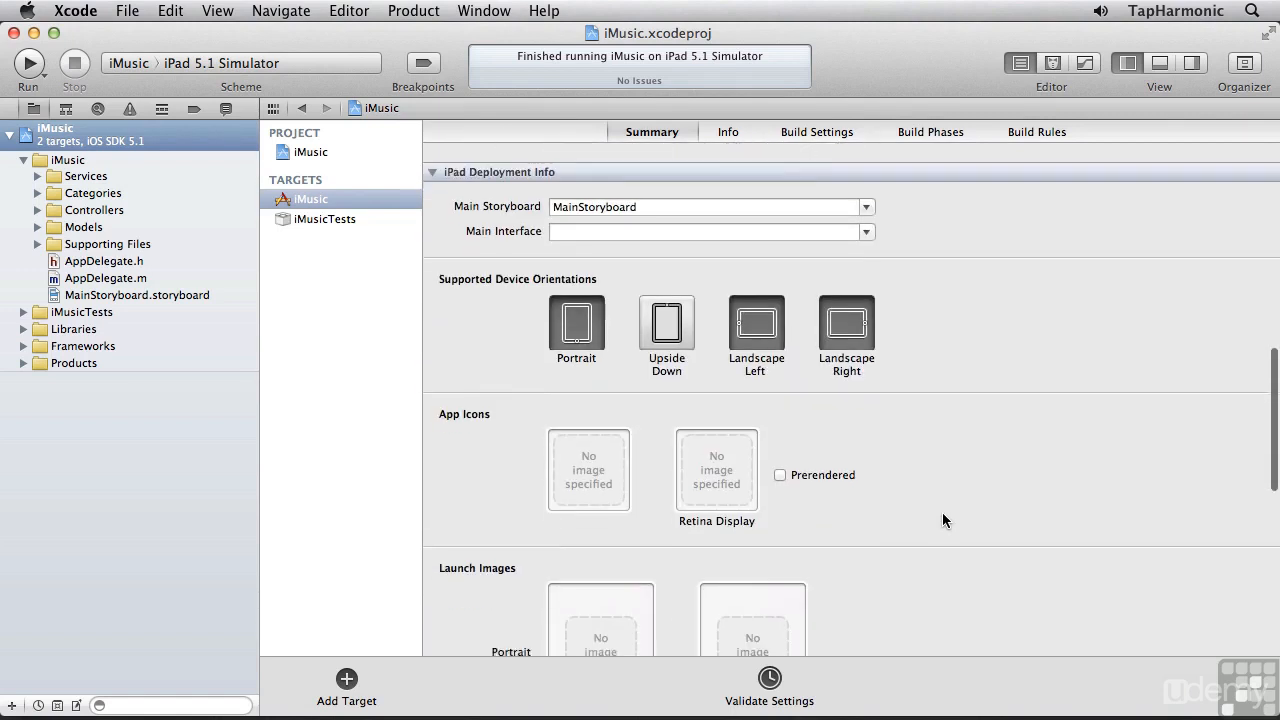
pyautogui.scroll(3)
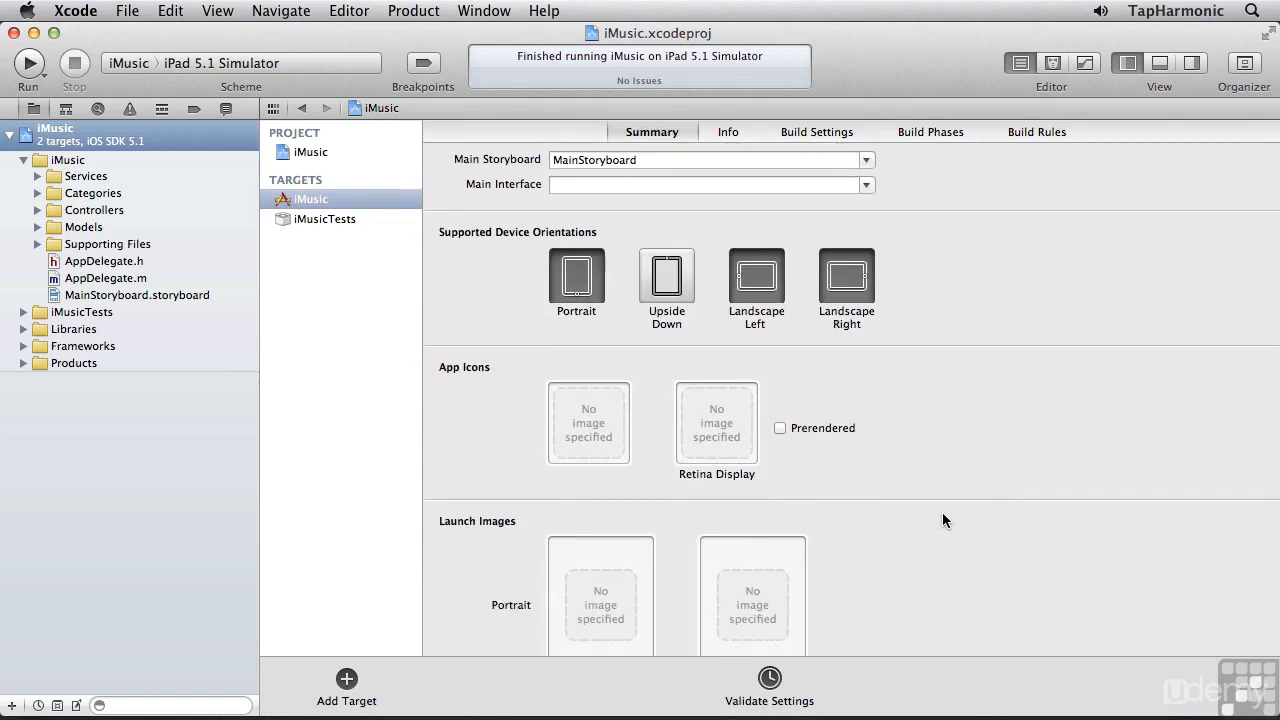
pyautogui.scroll(3)
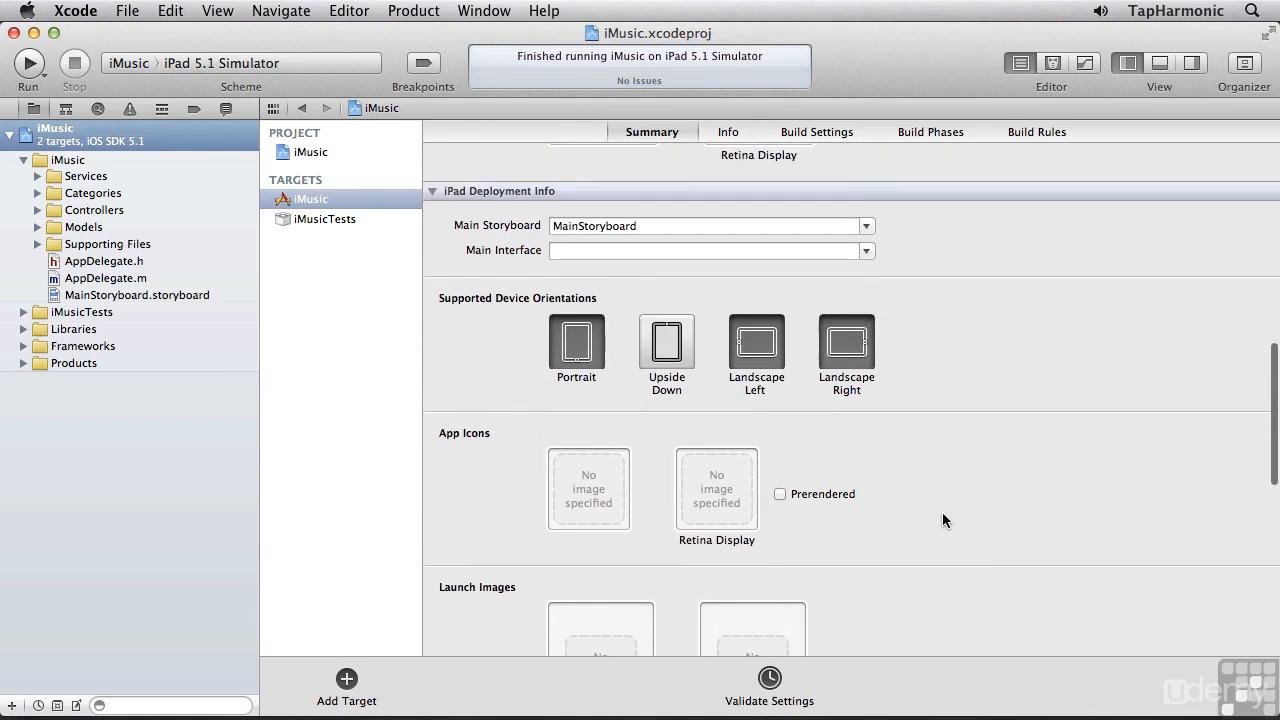
pyautogui.moveTo(32, 76)
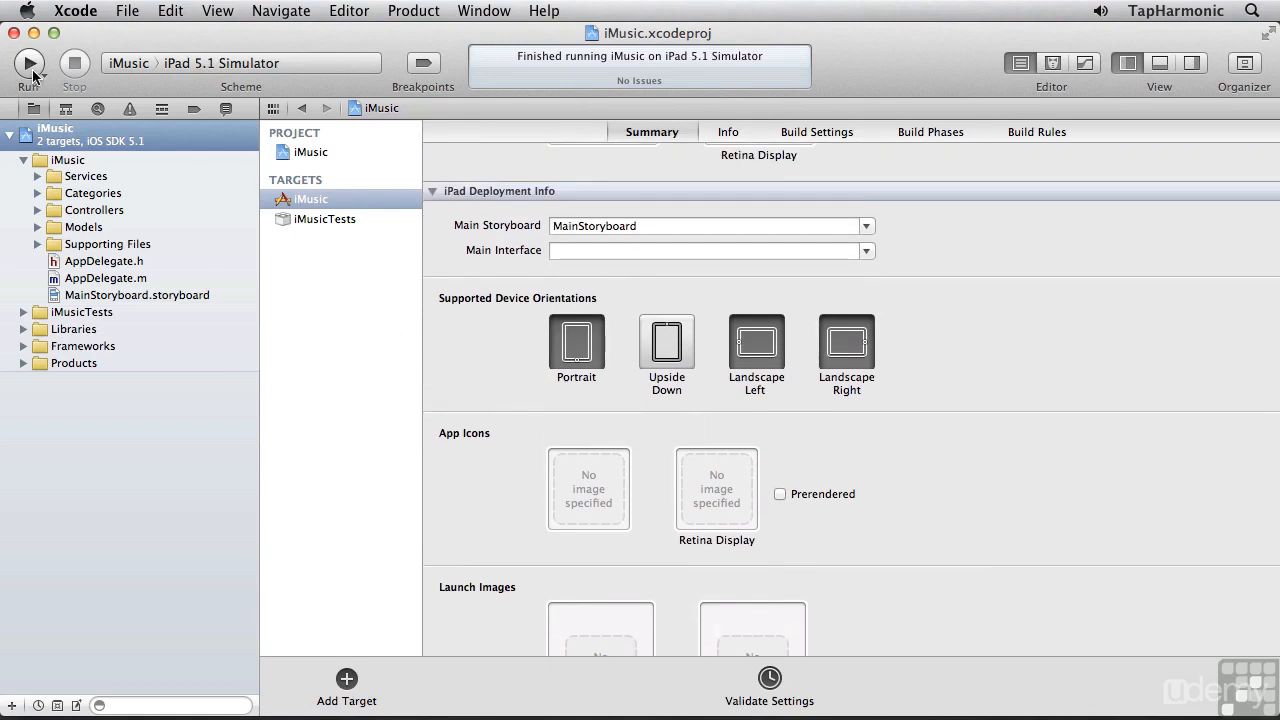
# - Run the Universal build on iPad, search the list for 'alice' and view an album's details
pyautogui.click(28, 62)
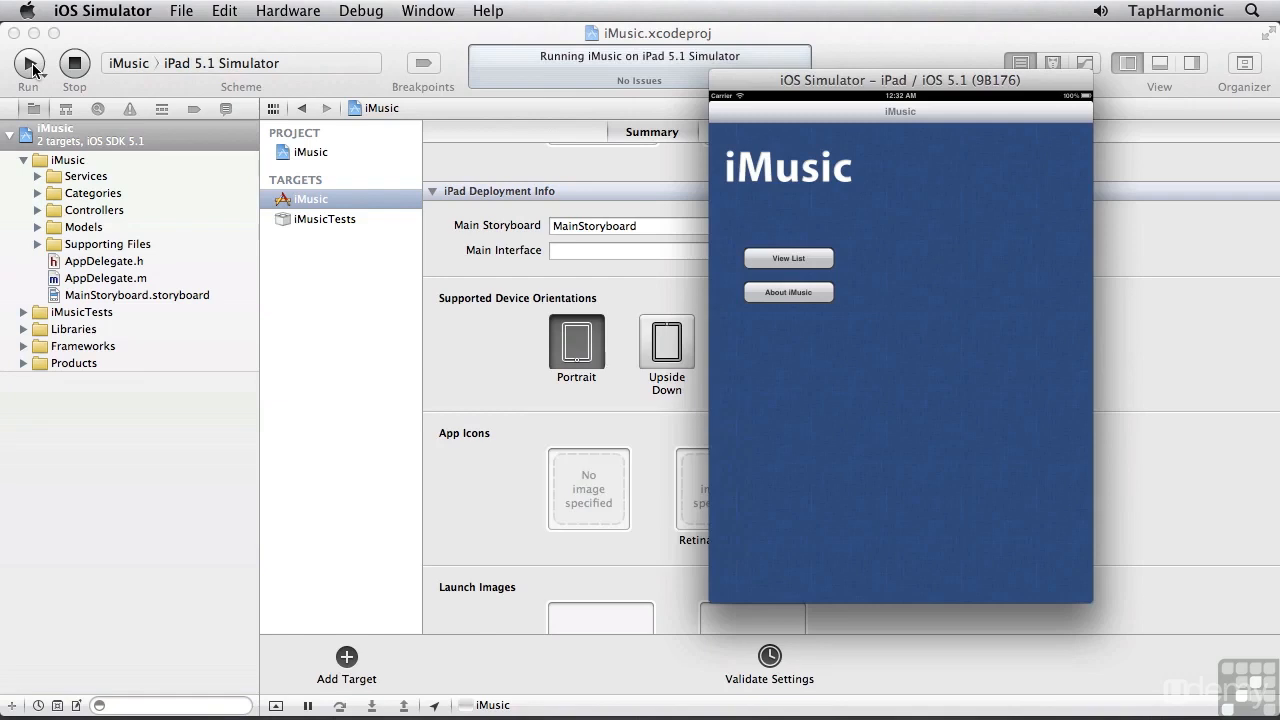
pyautogui.click(788, 258)
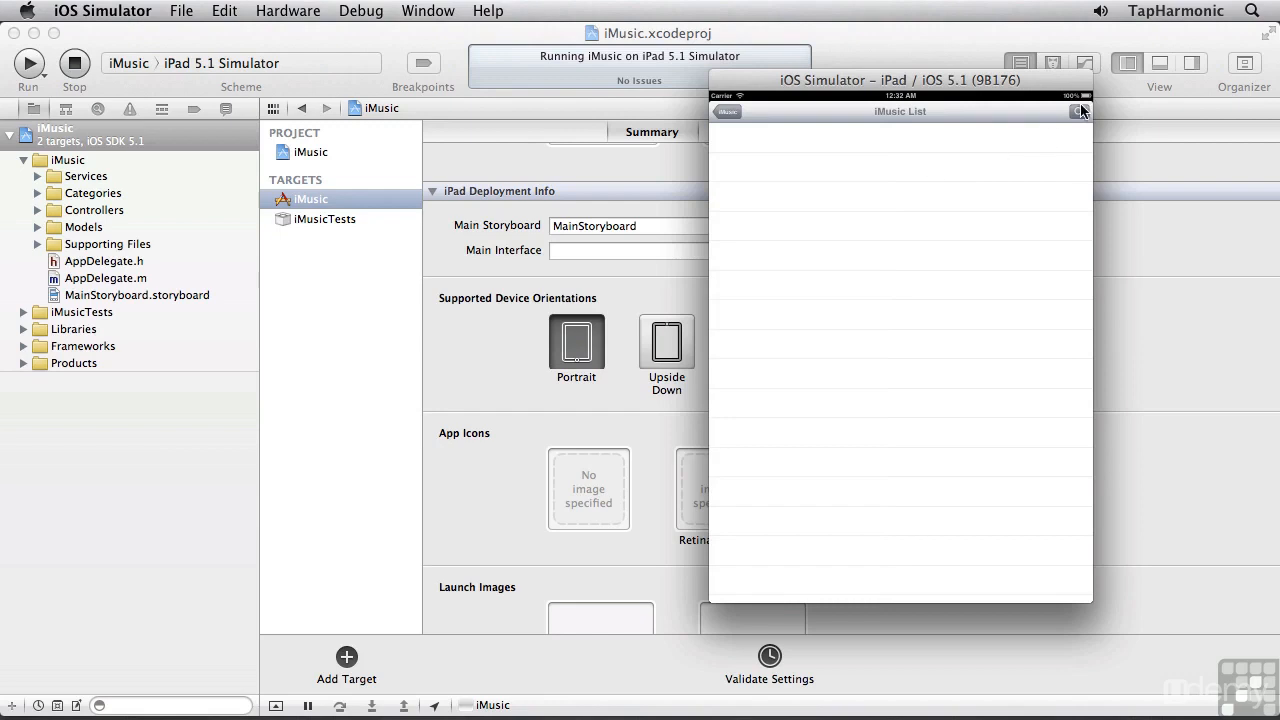
pyautogui.click(1080, 112)
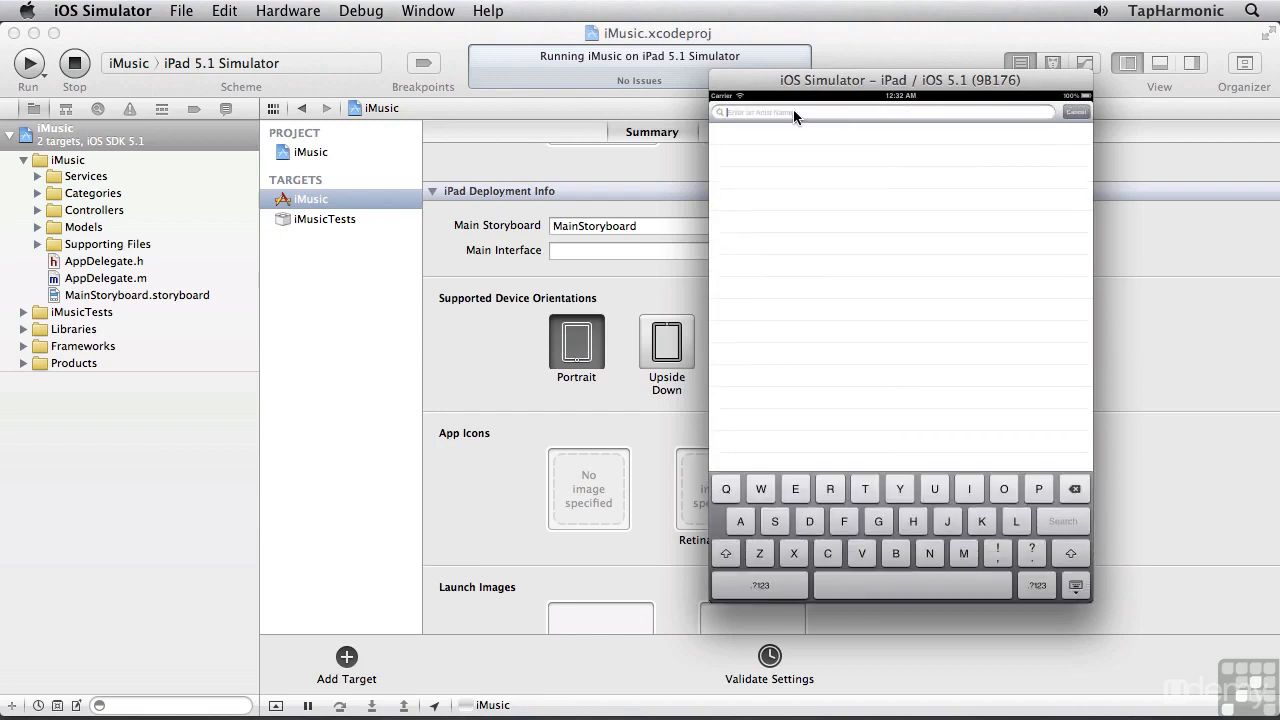
pyautogui.write('alice')
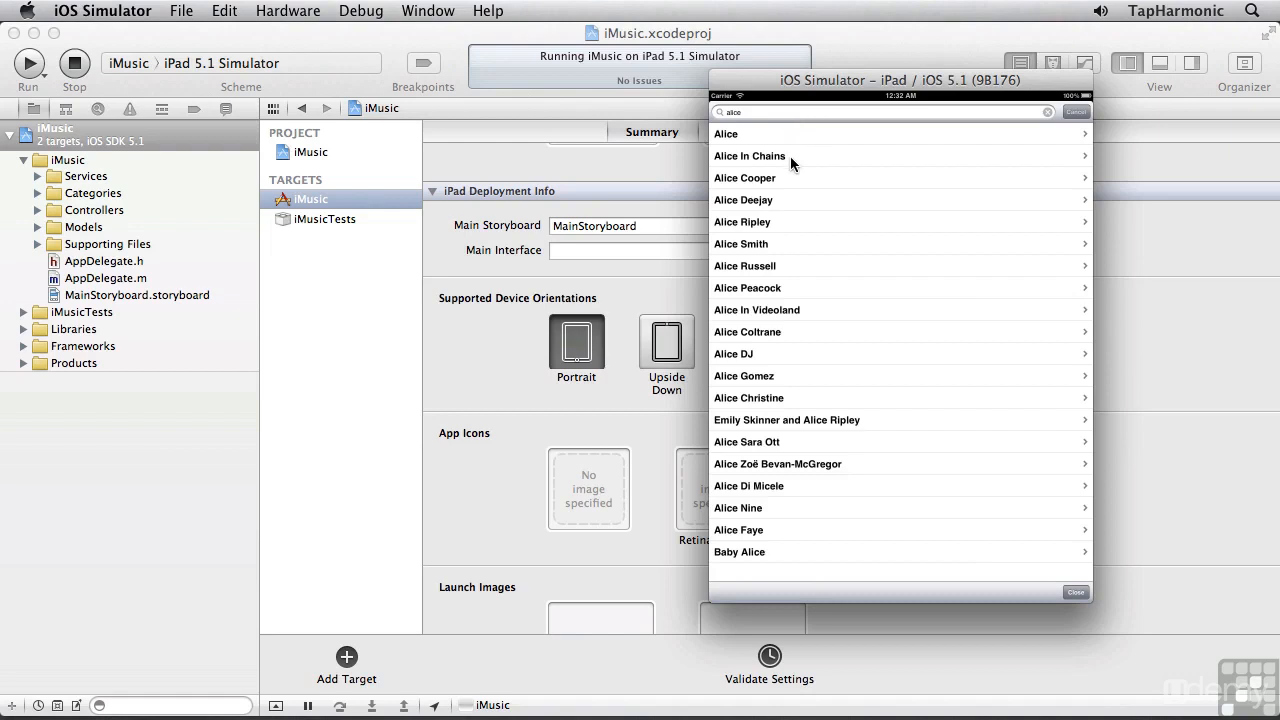
pyautogui.click(750, 156)
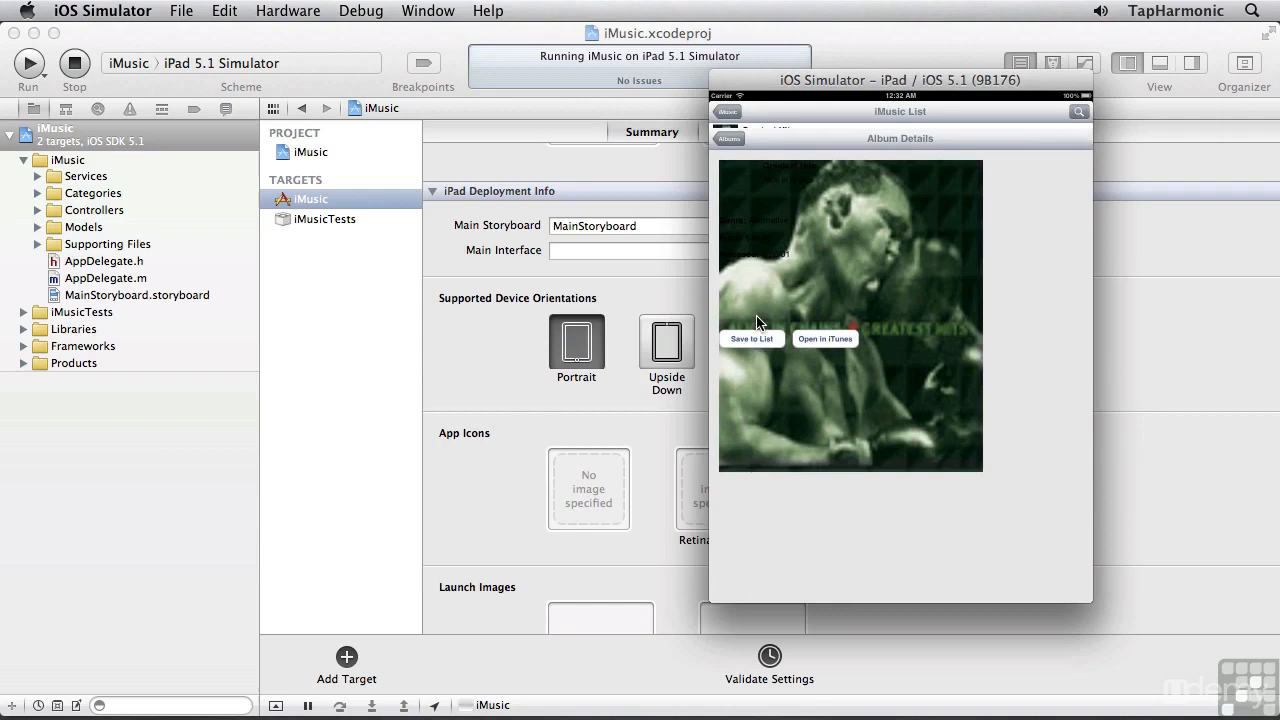
pyautogui.click(728, 112)
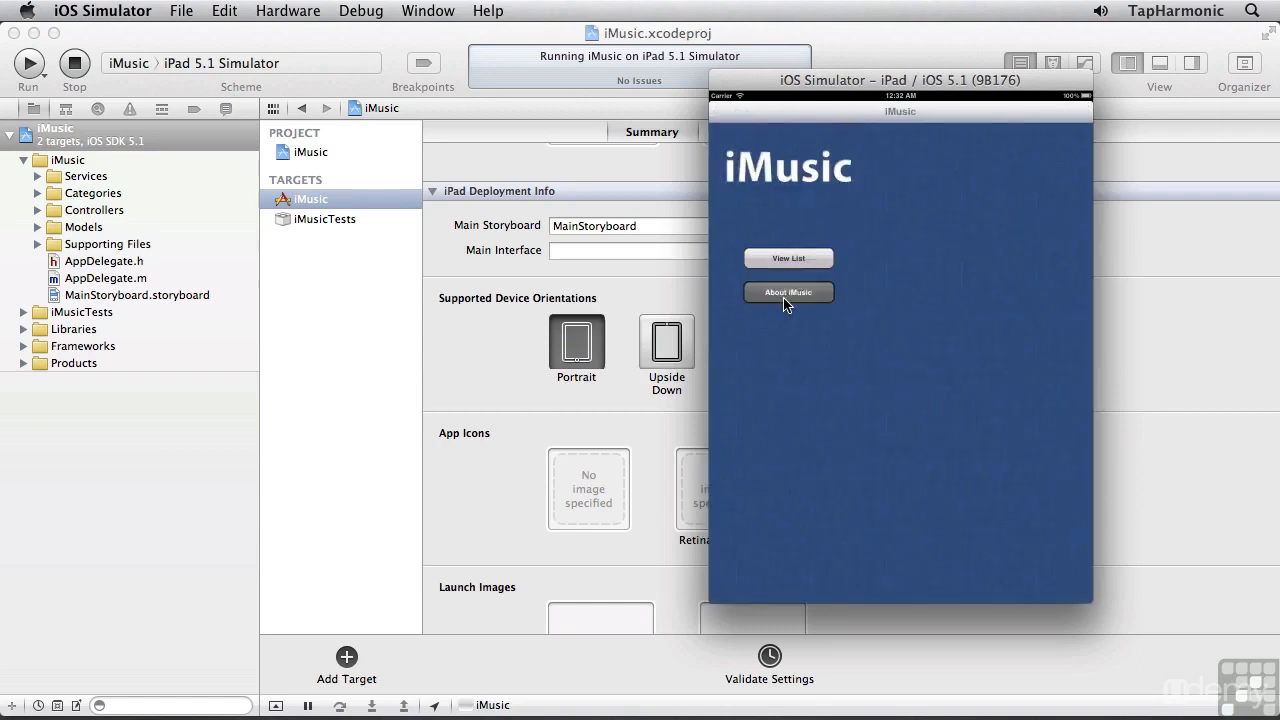
# - View the About iMusic screen and return to the main screen with Done
pyautogui.click(788, 292)
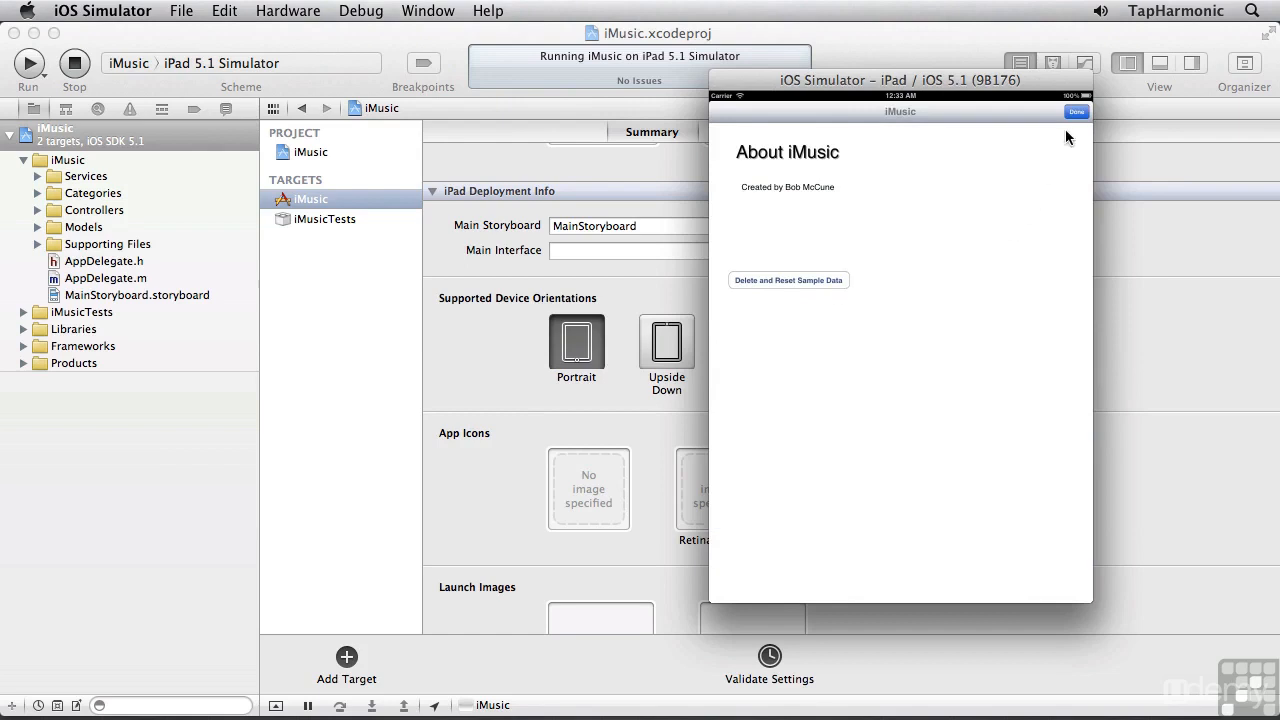
pyautogui.click(1076, 112)
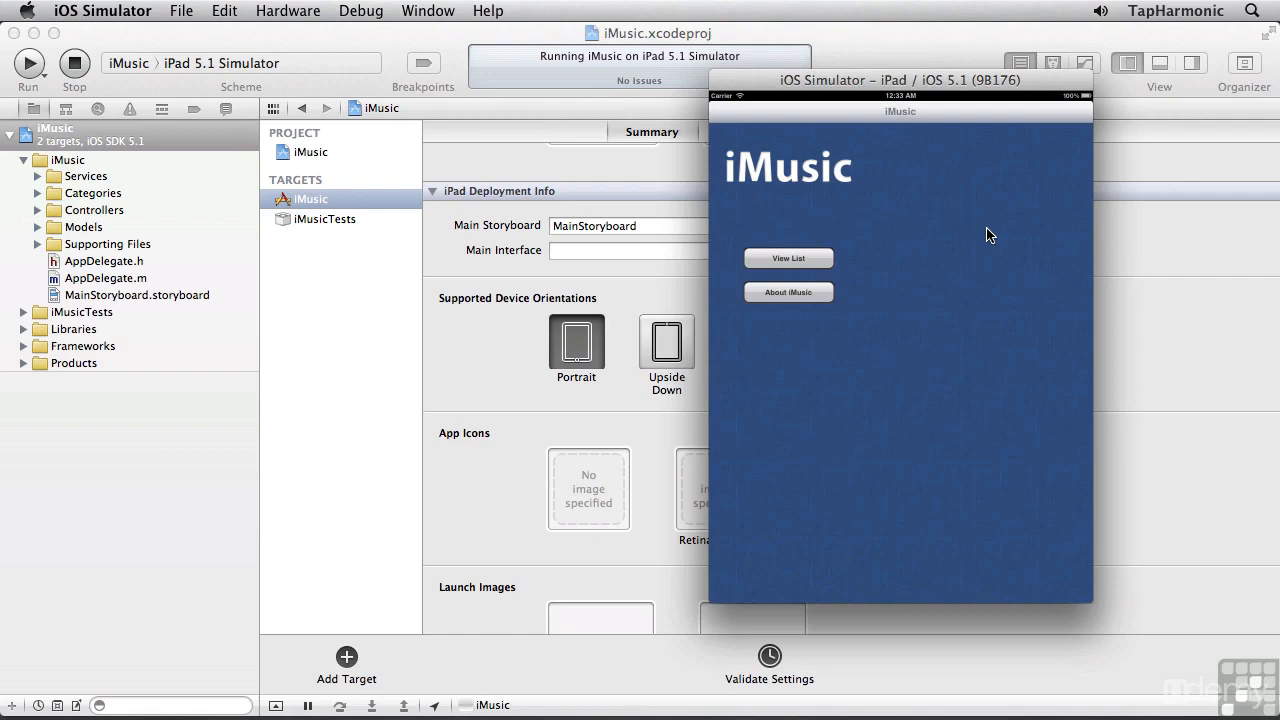
pyautogui.moveTo(928, 232)
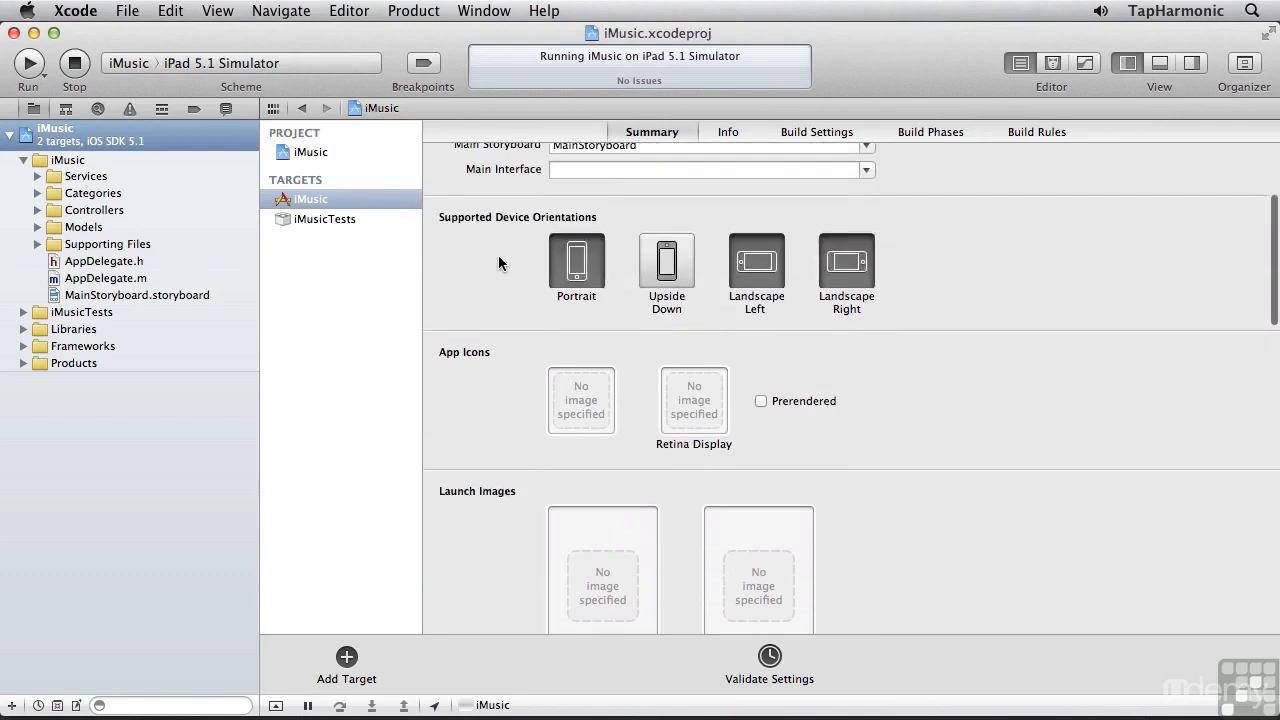
# - Rename the storyboard to MainStoryboard_iphone and confirm it as the iPhone main storyboard
pyautogui.scroll(3)
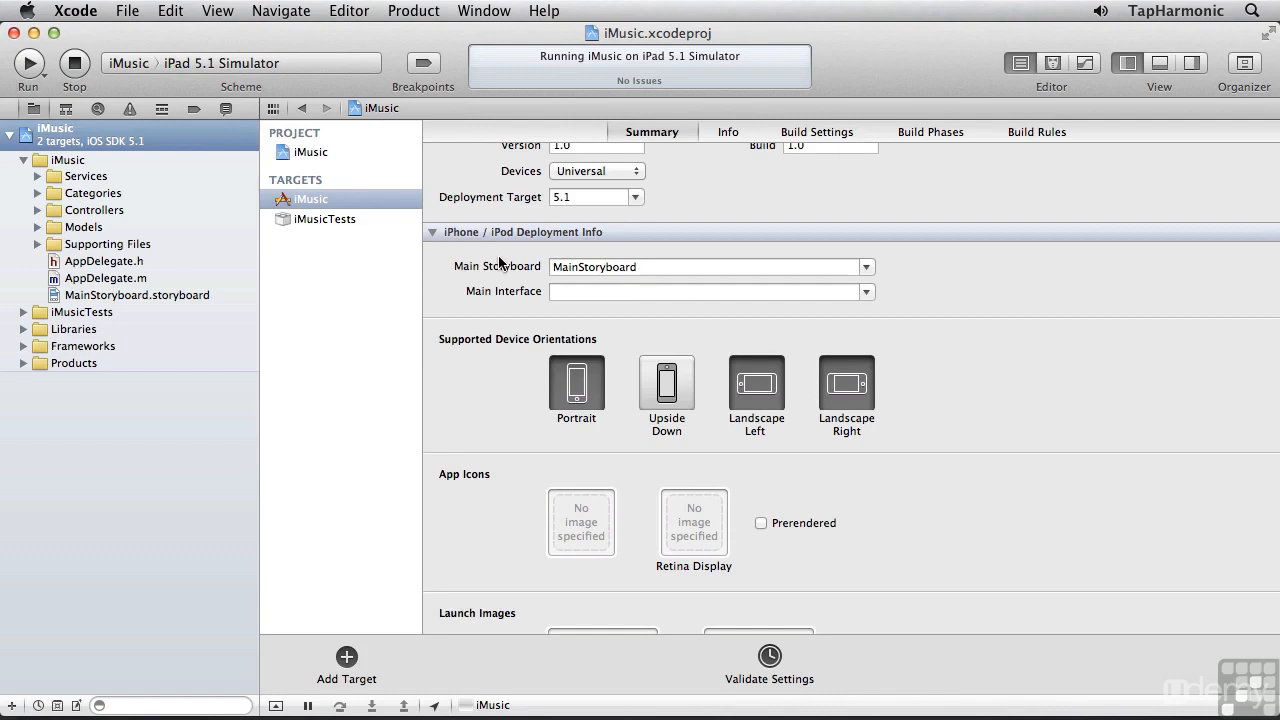
pyautogui.moveTo(188, 288)
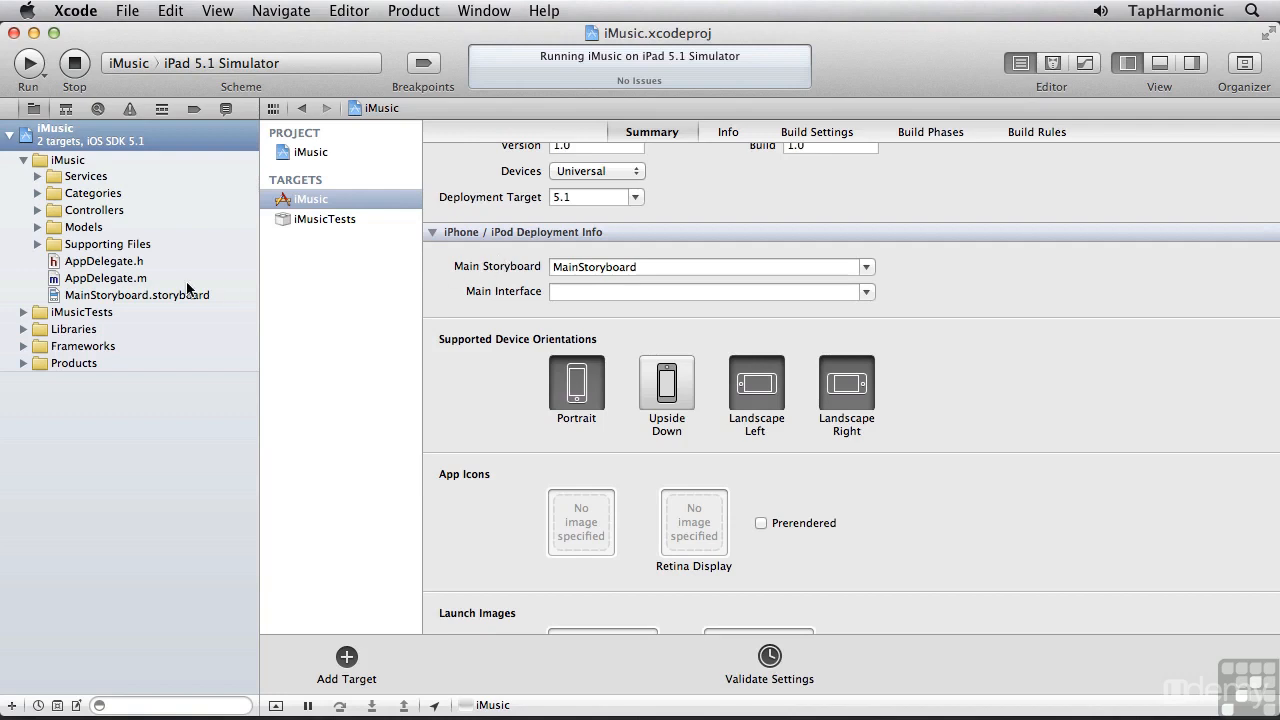
pyautogui.click(136, 294)
pyautogui.write('_iphone')
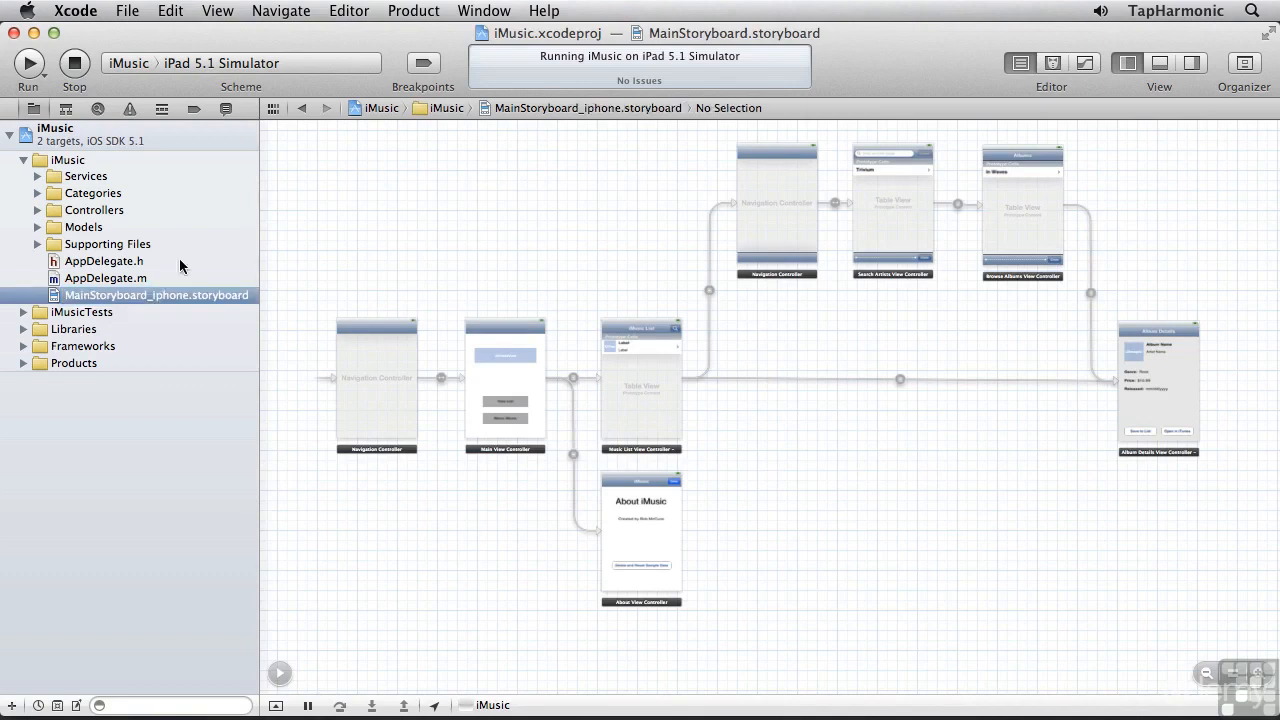
pyautogui.click(56, 128)
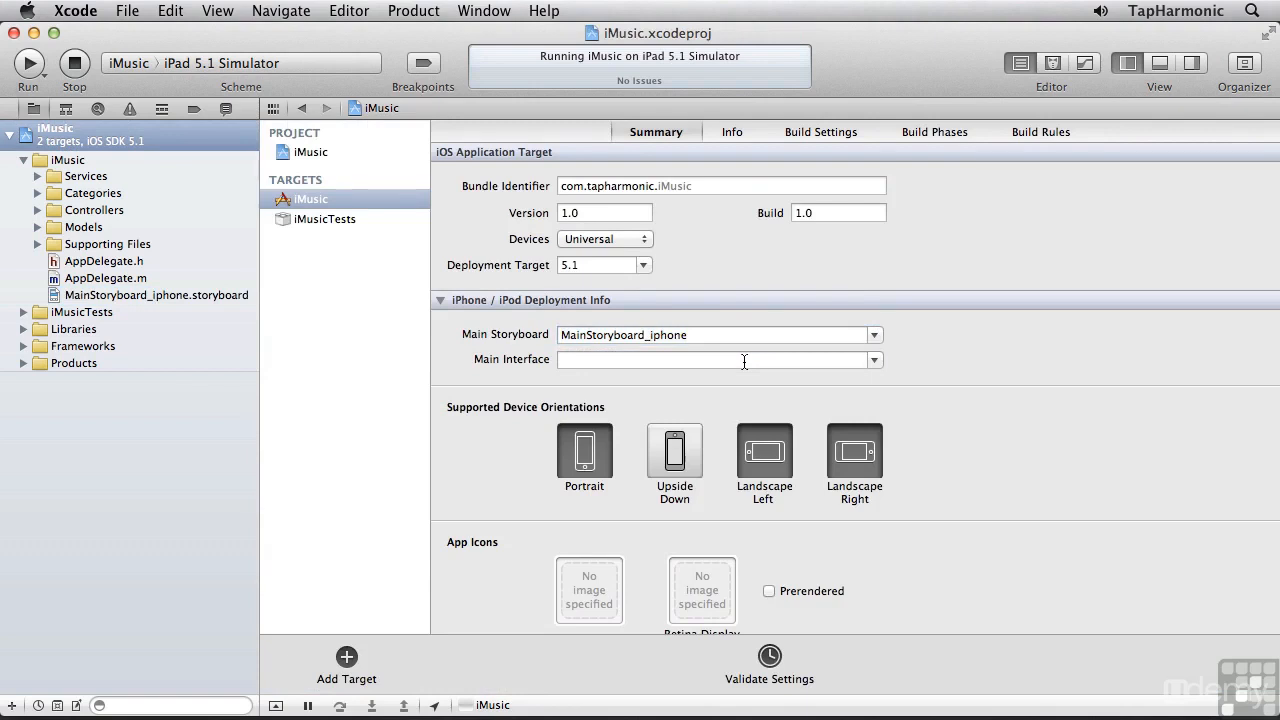
pyautogui.click(68, 160)
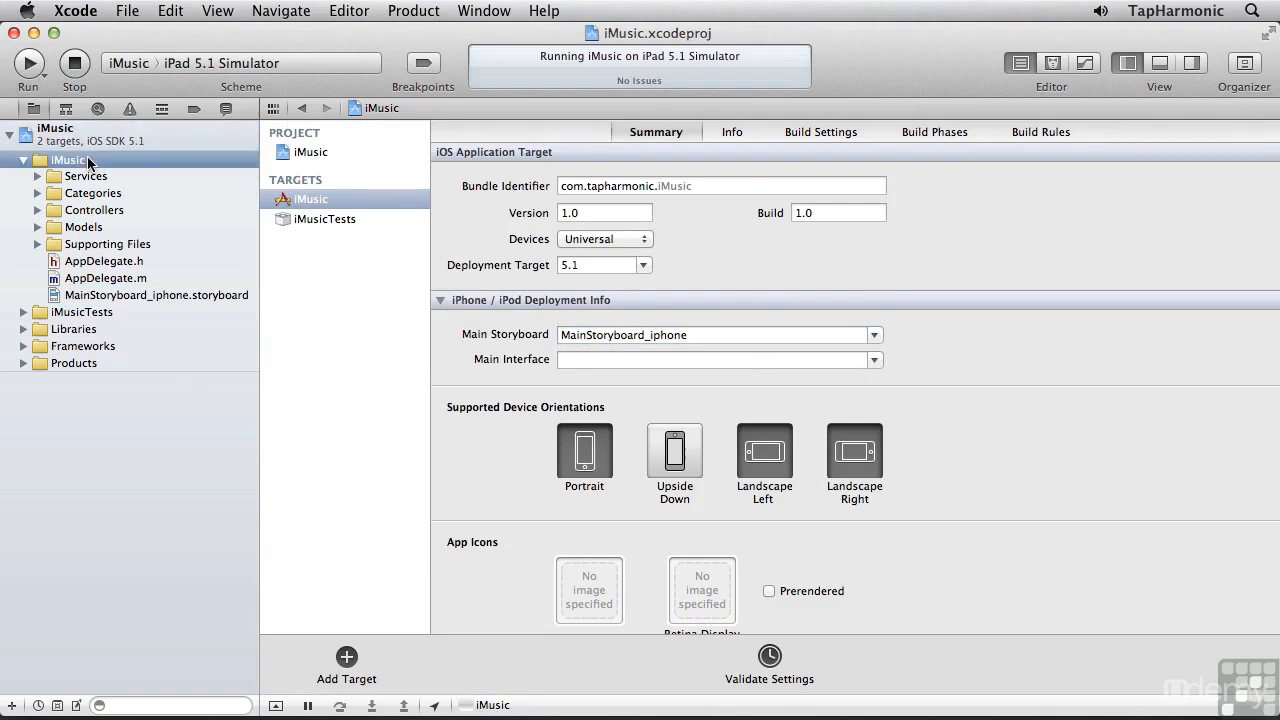
# - Create a new iPad Storyboard file named MainStoryboard_ipad in the iMusic group
pyautogui.press('Cmd+N')
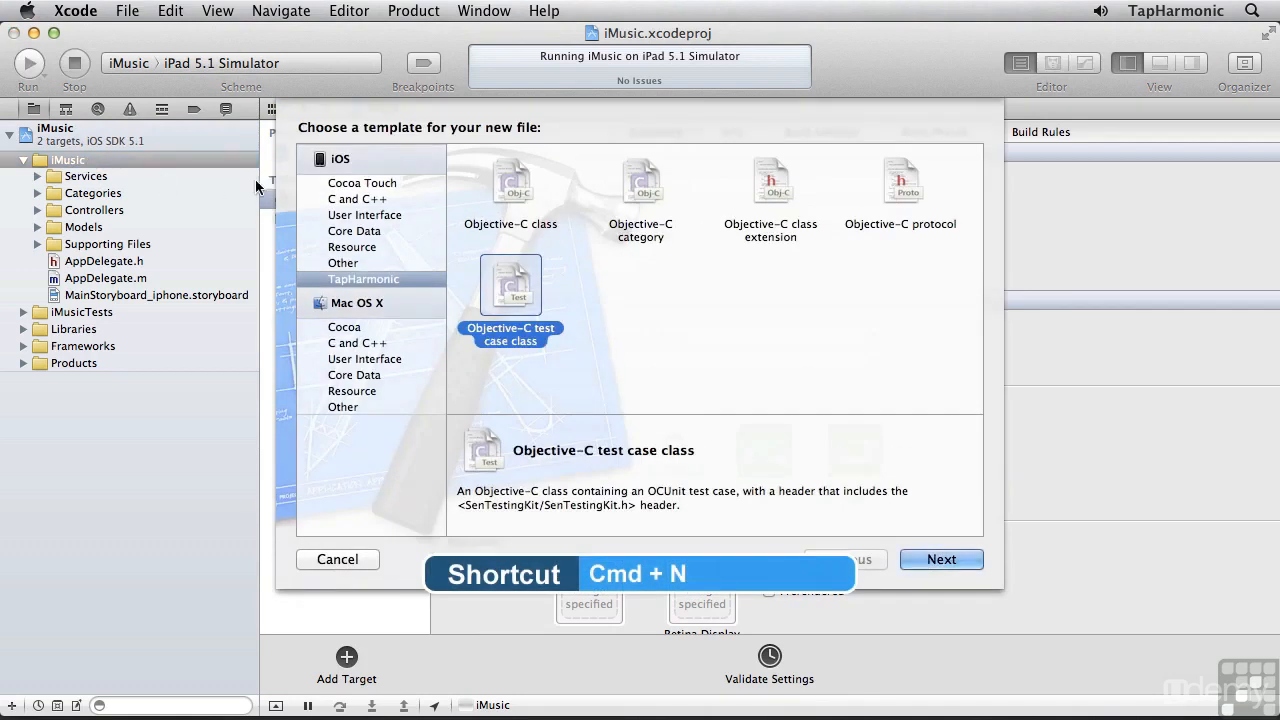
pyautogui.click(364, 216)
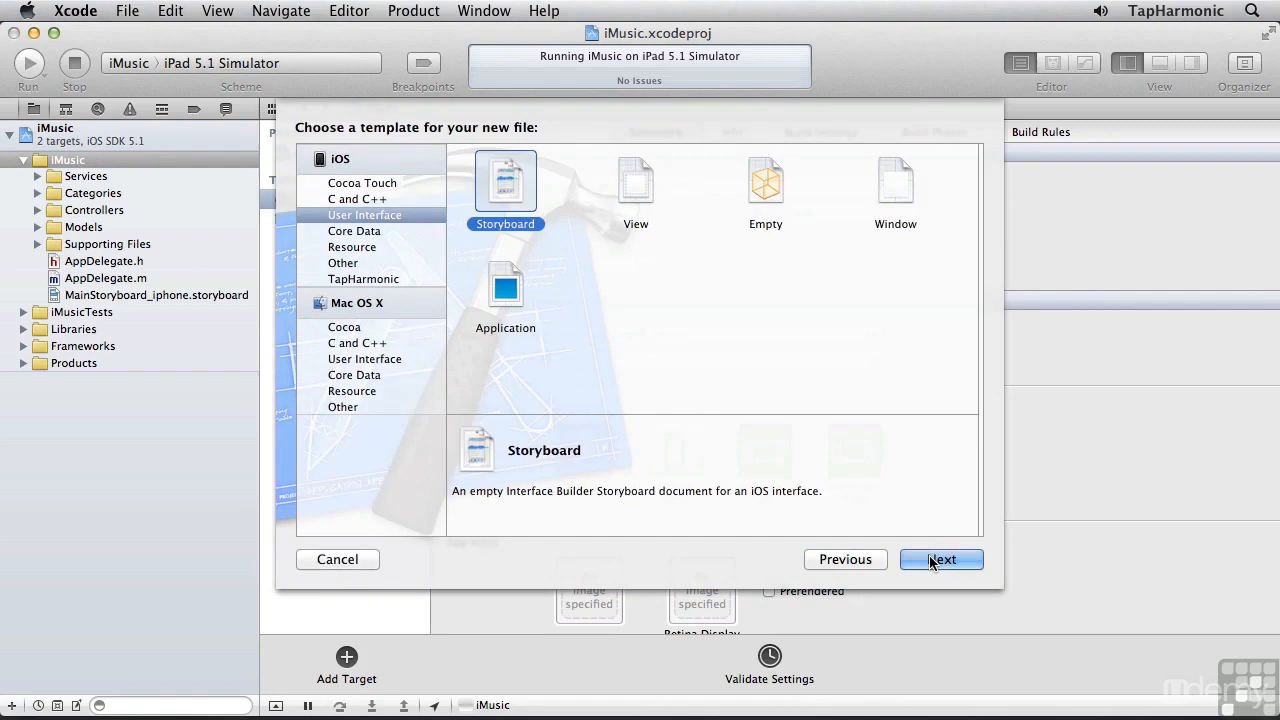
pyautogui.click(940, 560)
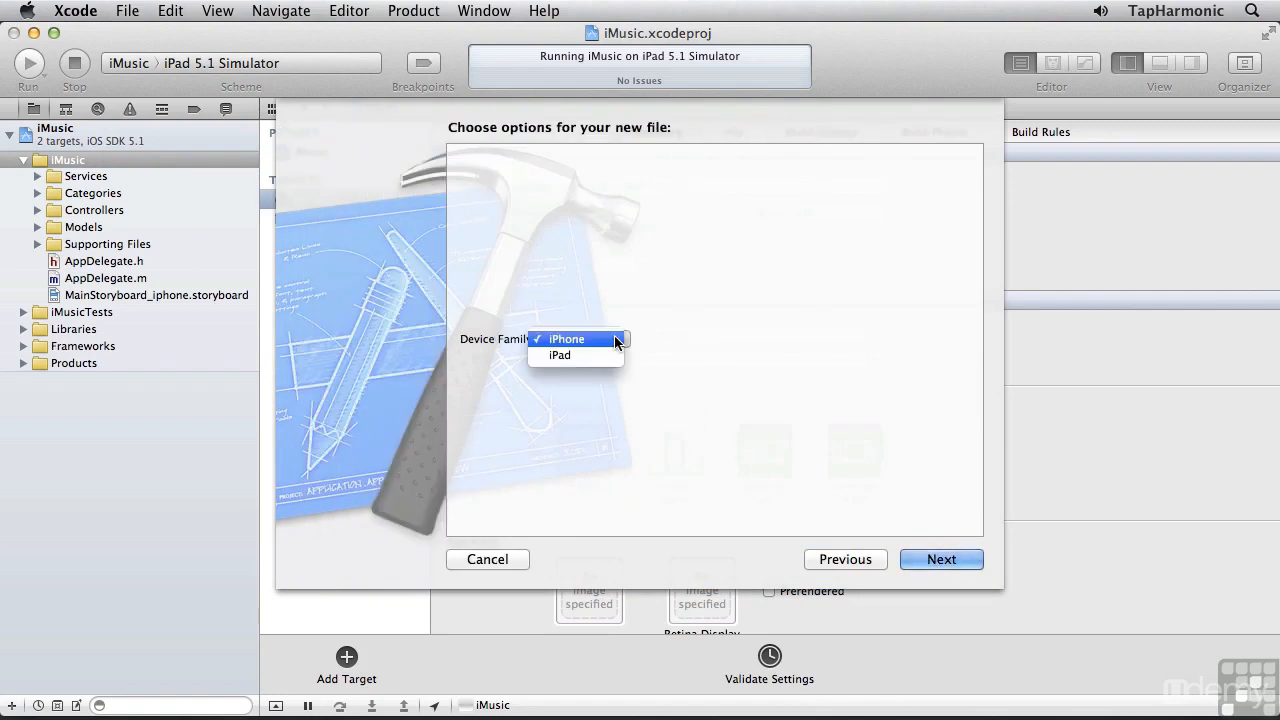
pyautogui.click(560, 356)
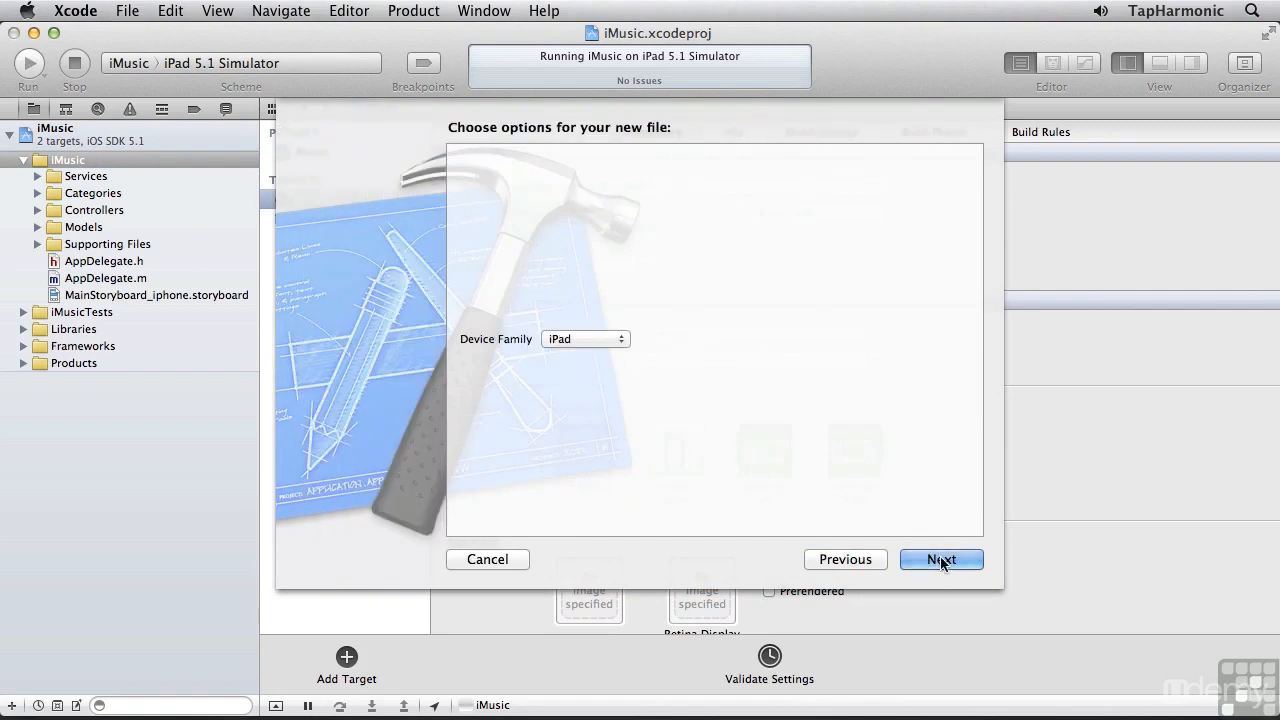
pyautogui.click(940, 560)
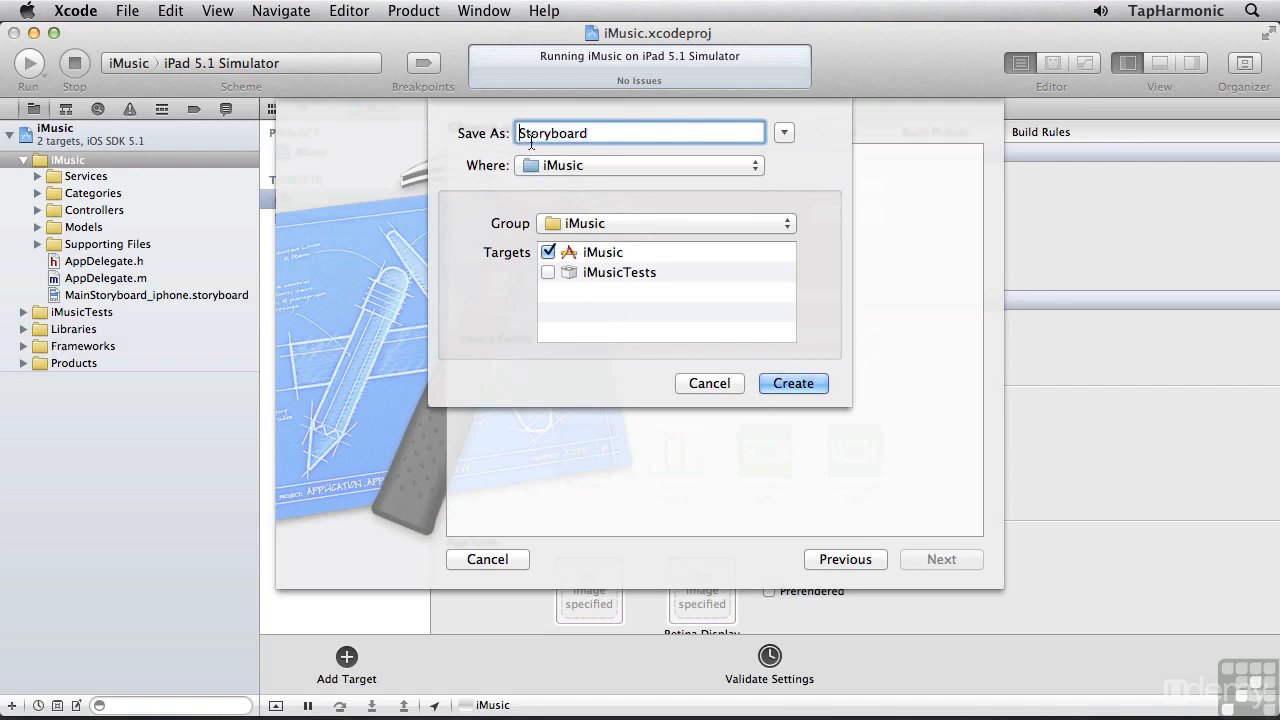
pyautogui.write('MainStoryboard')
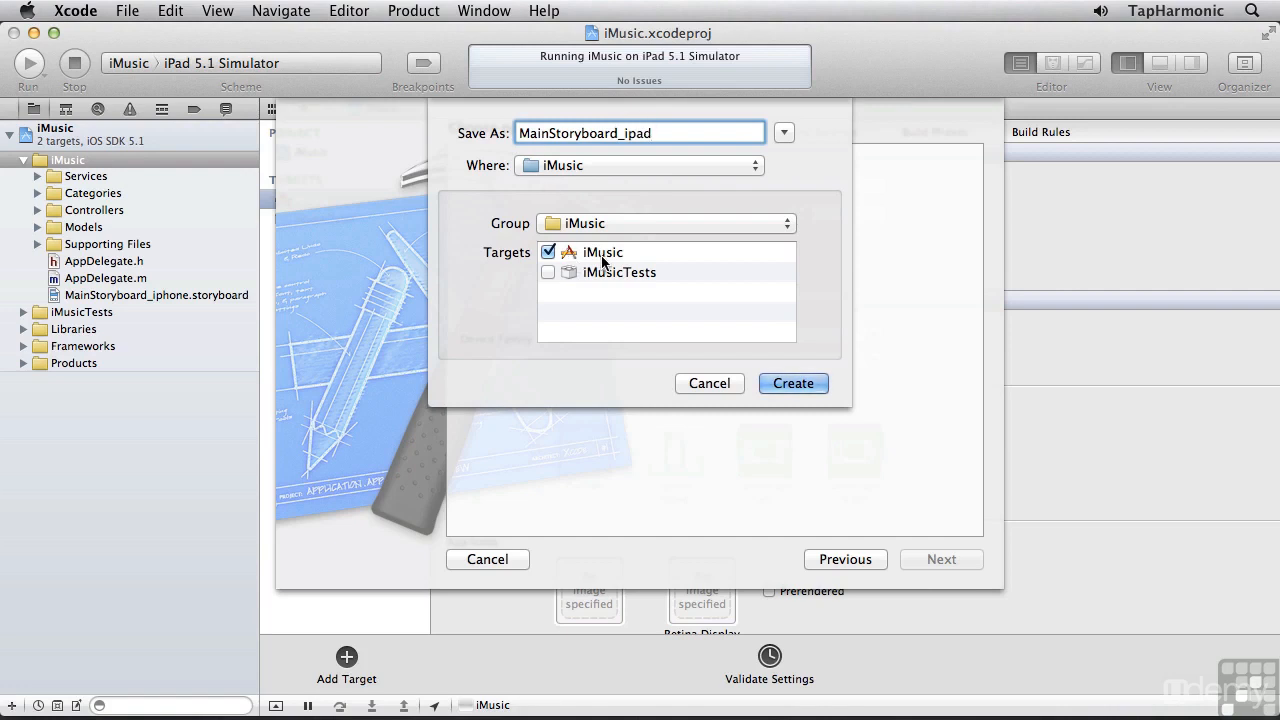
pyautogui.click(792, 384)
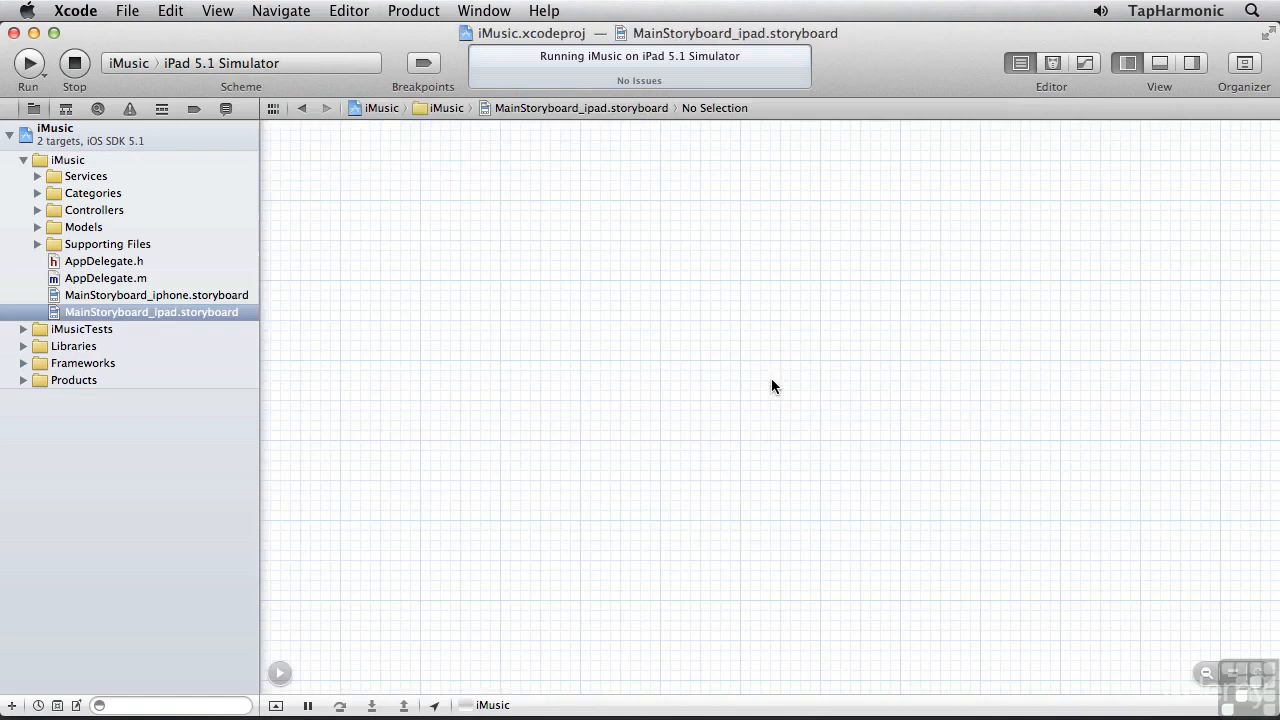
# - Set the iPad Deployment Info main storyboard to MainStoryboard_ipad and reopen that blank storyboard
pyautogui.click(56, 128)
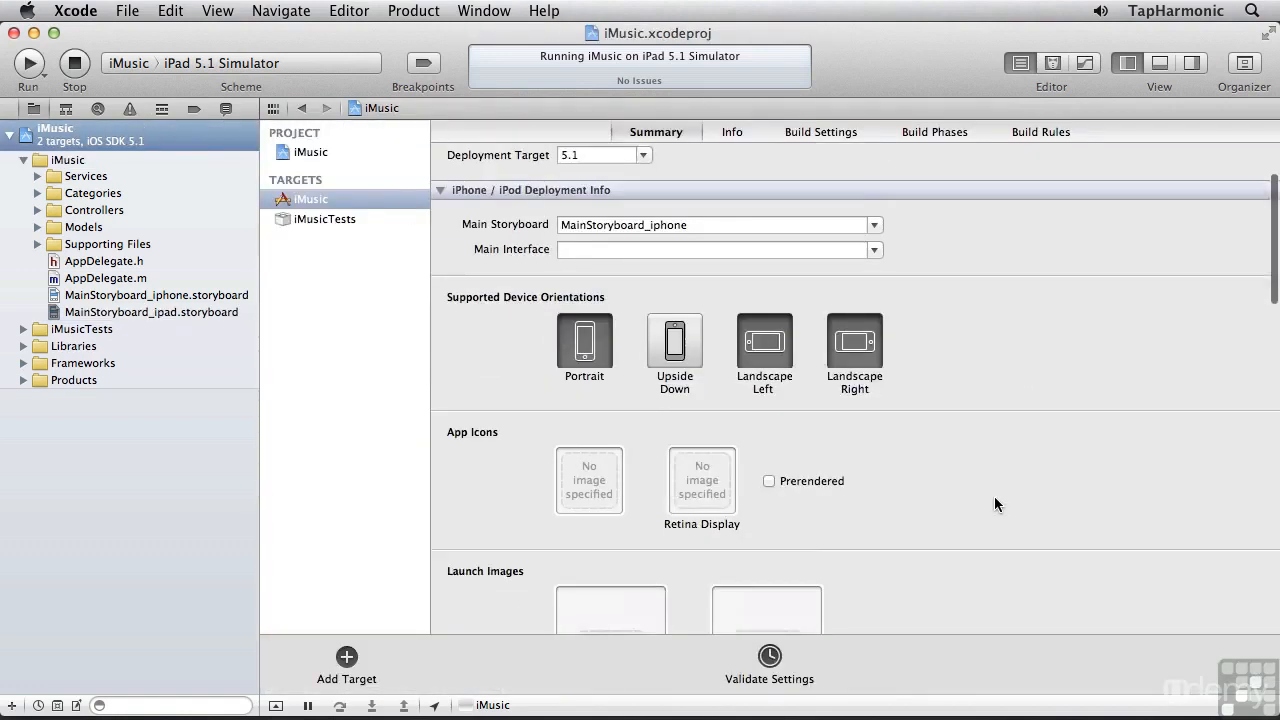
pyautogui.scroll(-3)
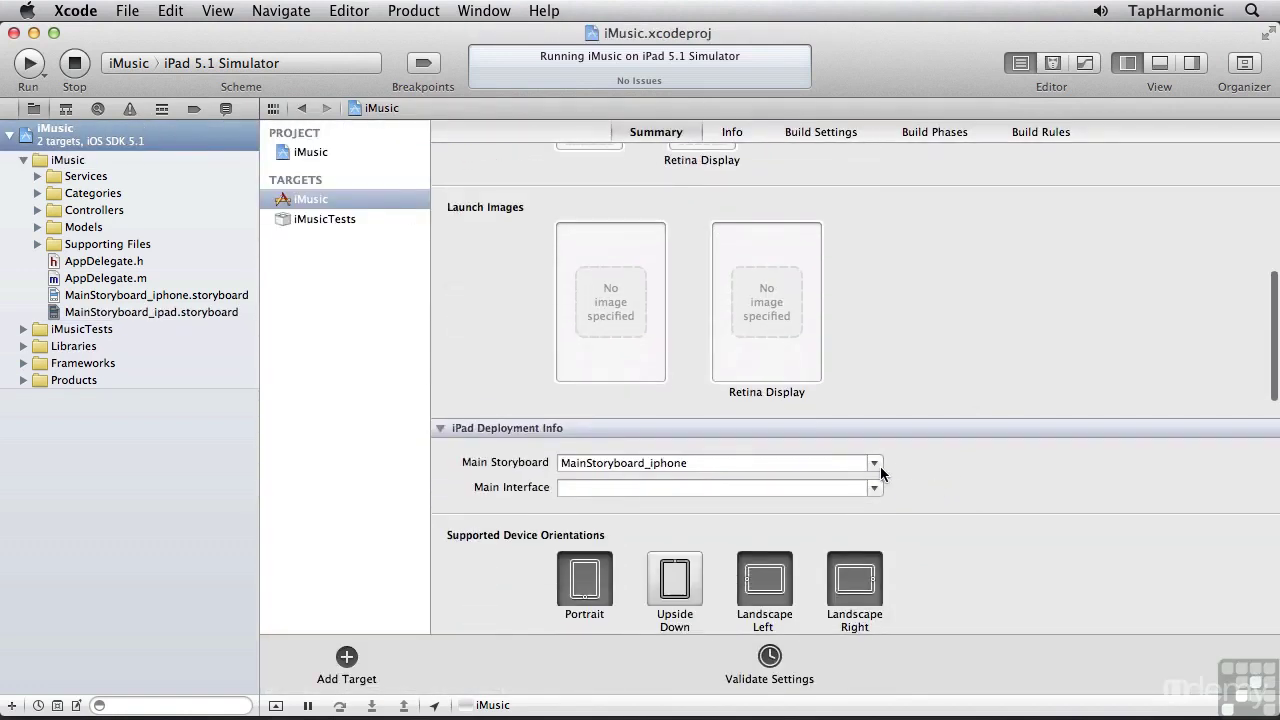
pyautogui.click(872, 462)
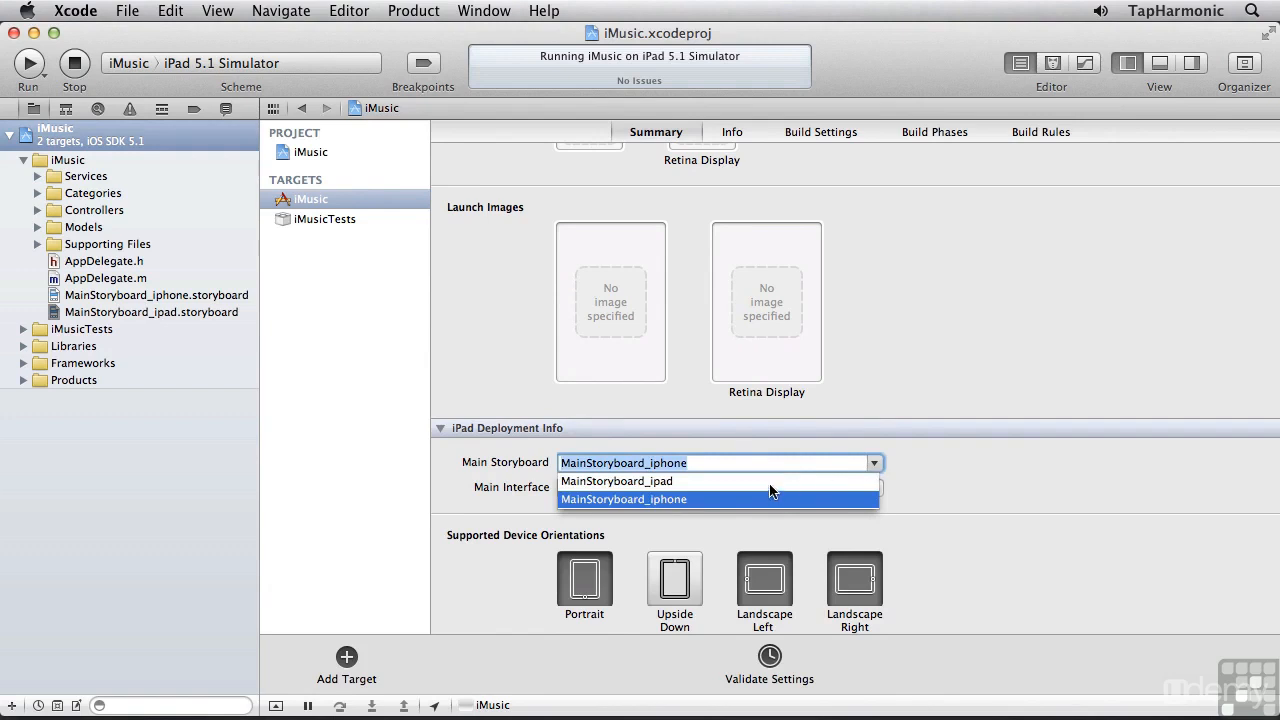
pyautogui.click(616, 480)
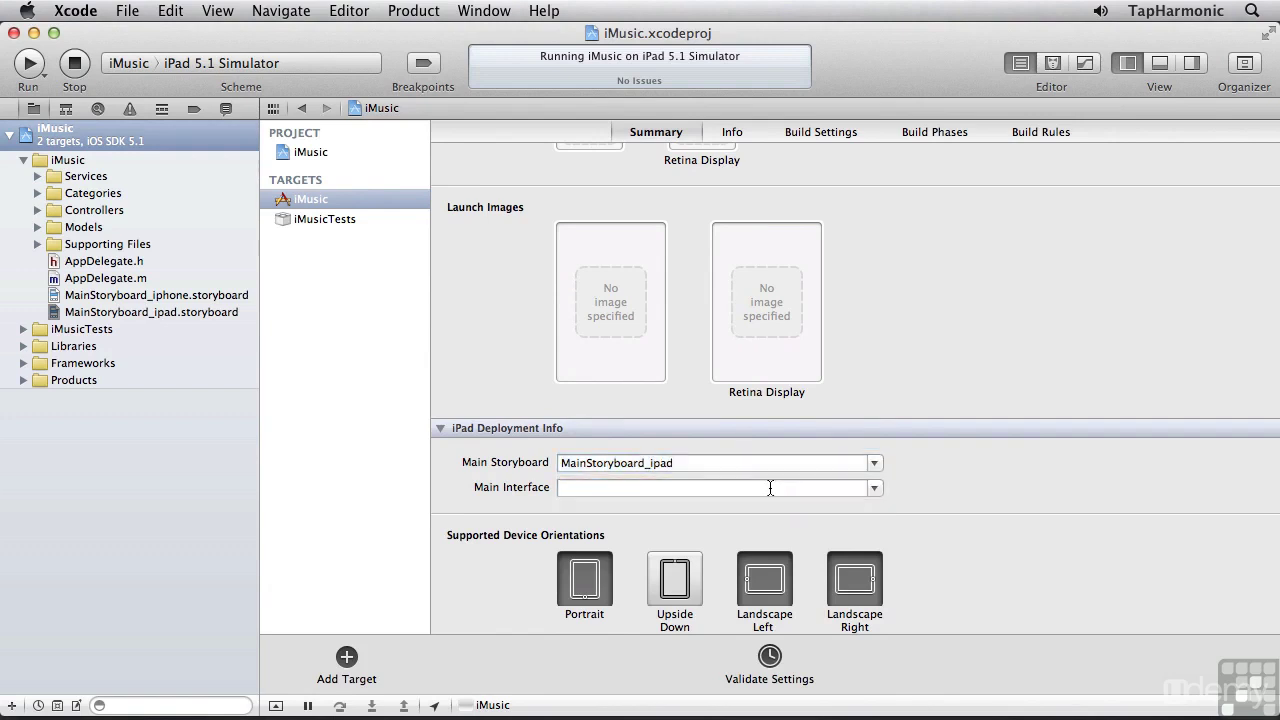
pyautogui.click(152, 312)
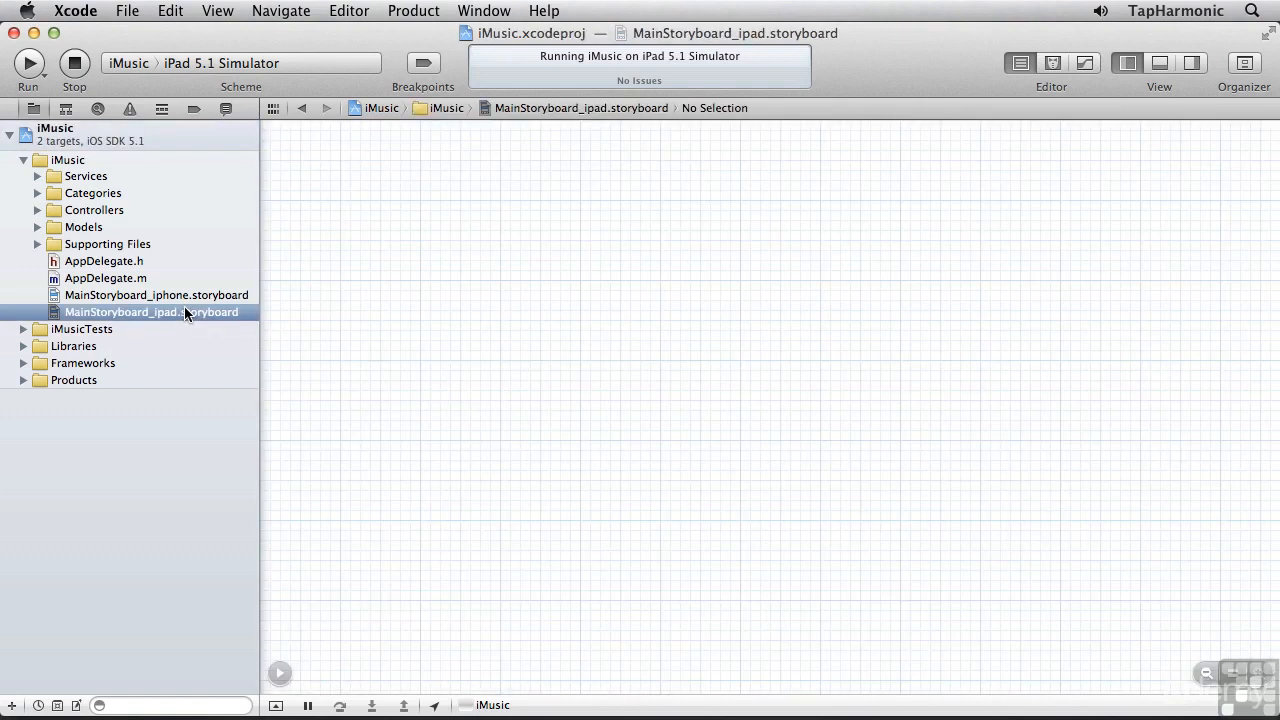